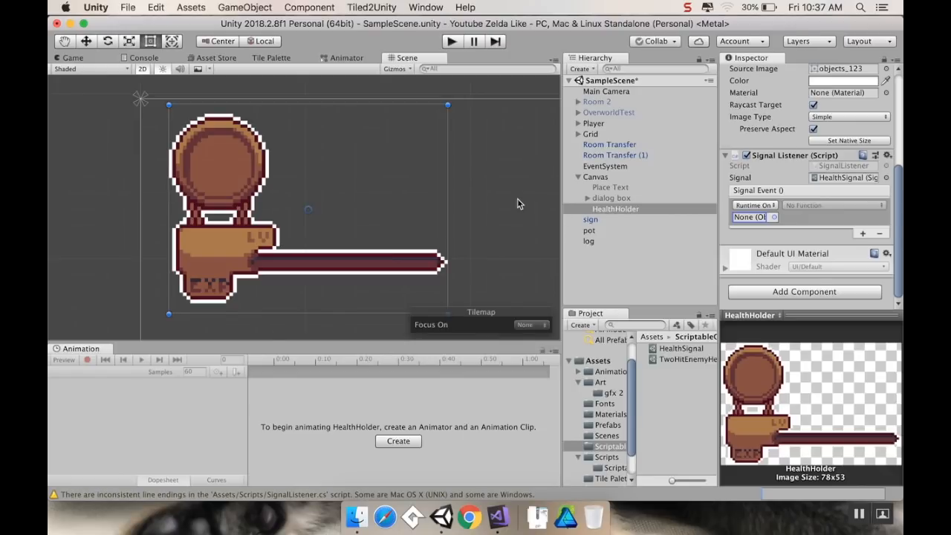
{"action": "mouse_move", "coordinate": [500, 142]}
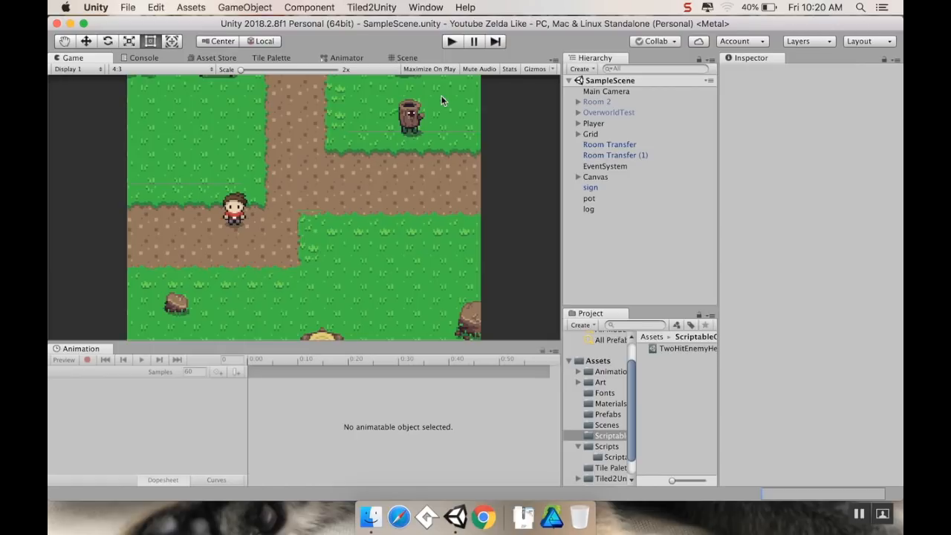
{"action": "mouse_move", "coordinate": [259, 152]}
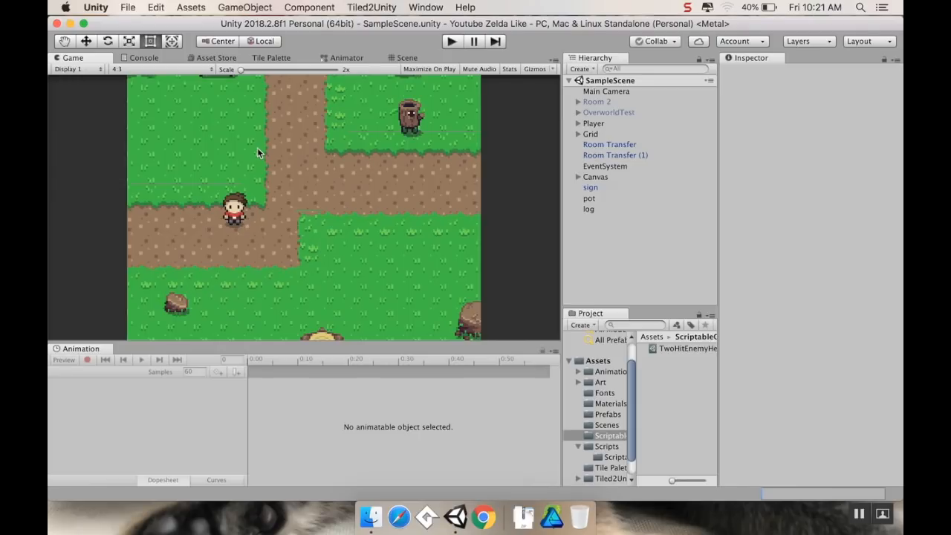
{"action": "left_click", "coordinate": [593, 122]}
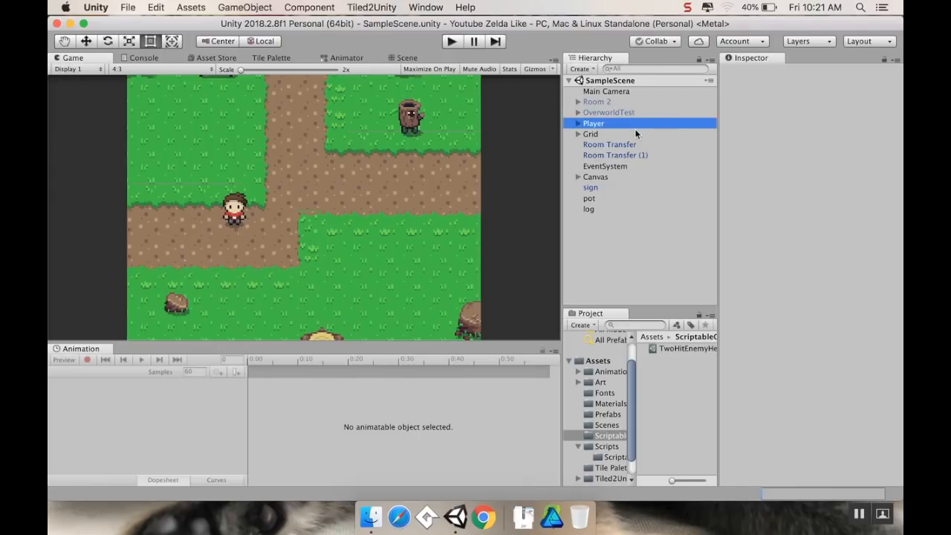
{"action": "left_click", "coordinate": [593, 123]}
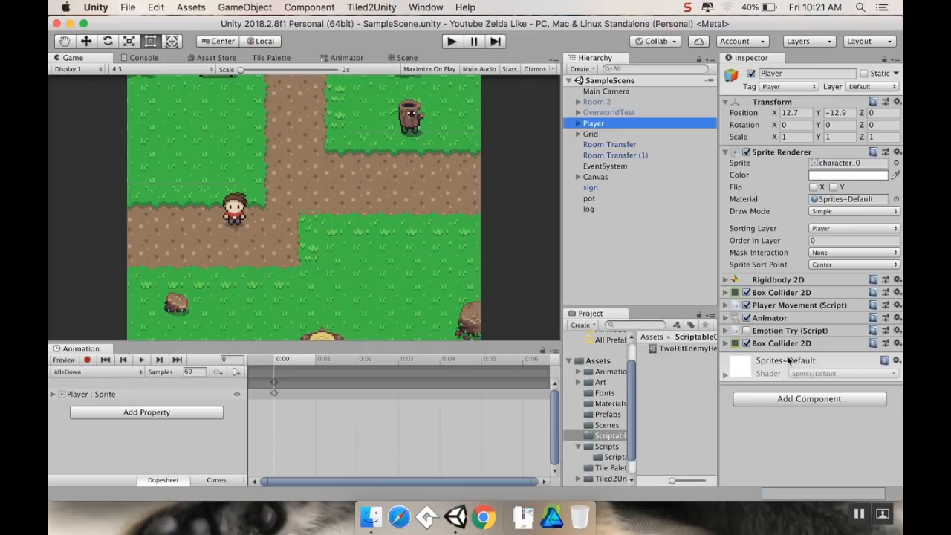
{"action": "mouse_move", "coordinate": [593, 227]}
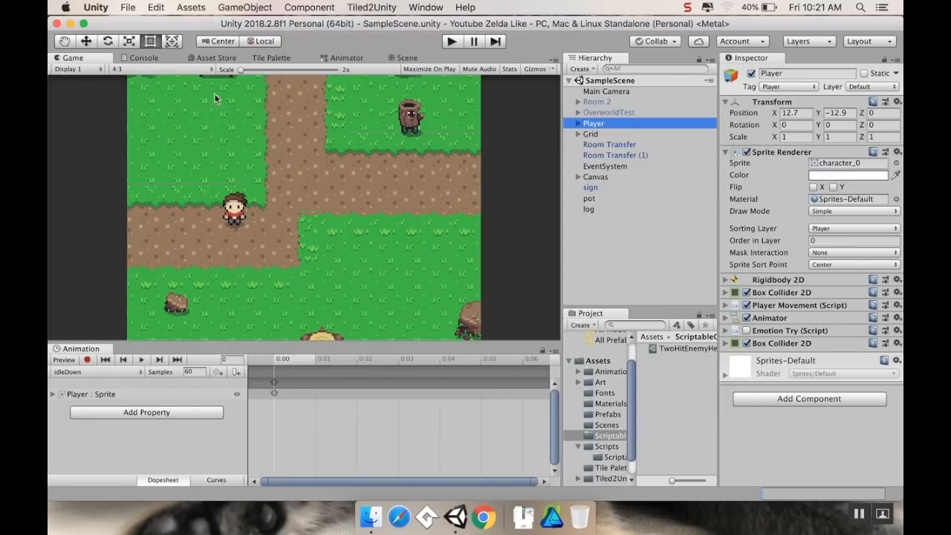
{"action": "mouse_move", "coordinate": [285, 124]}
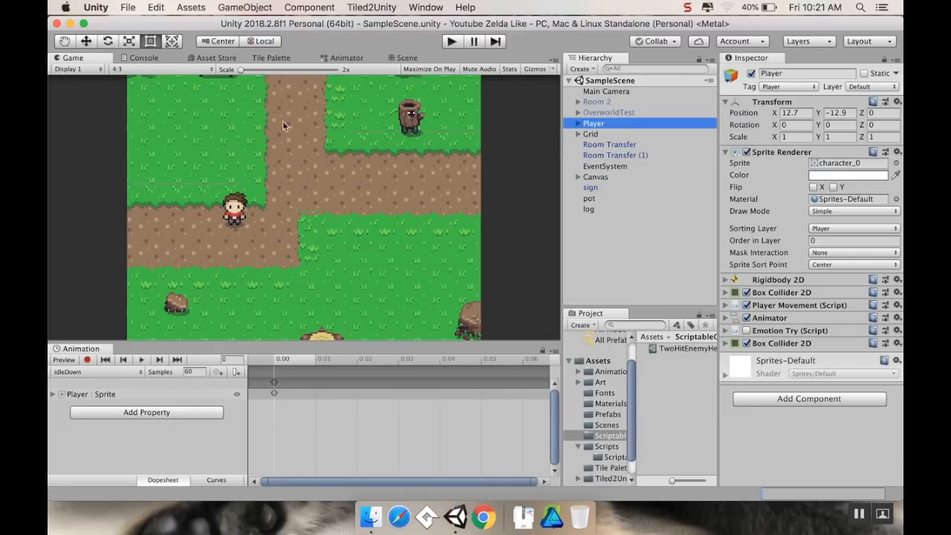
{"action": "mouse_move", "coordinate": [783, 370]}
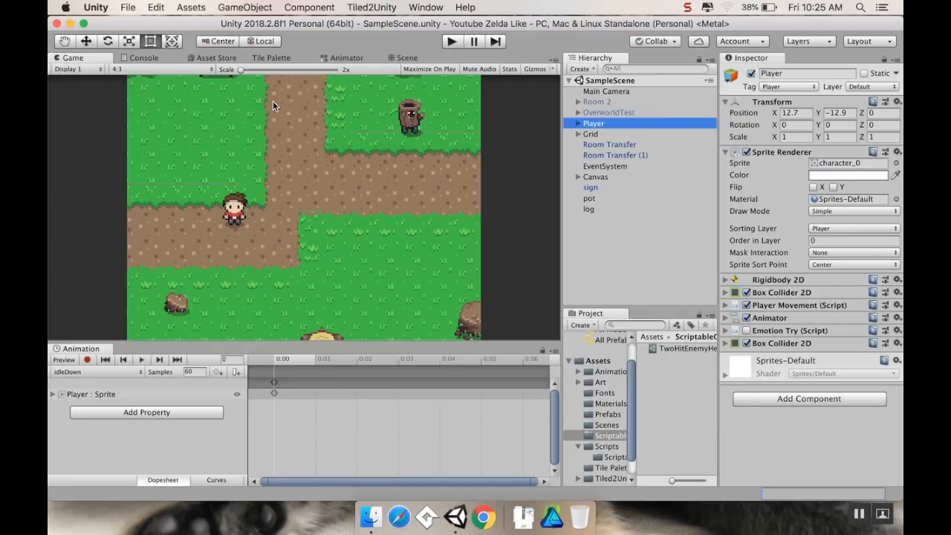
{"action": "mouse_move", "coordinate": [305, 215]}
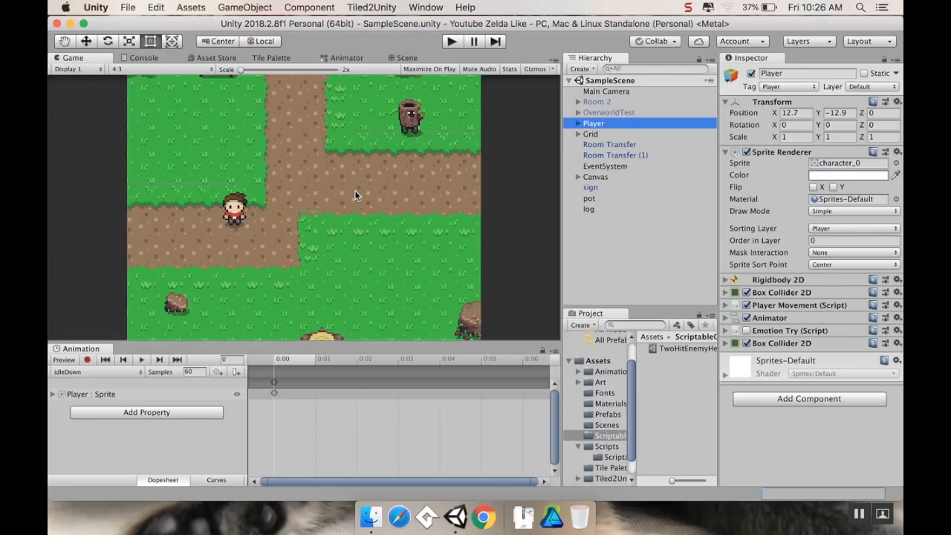
{"action": "mouse_move", "coordinate": [331, 225]}
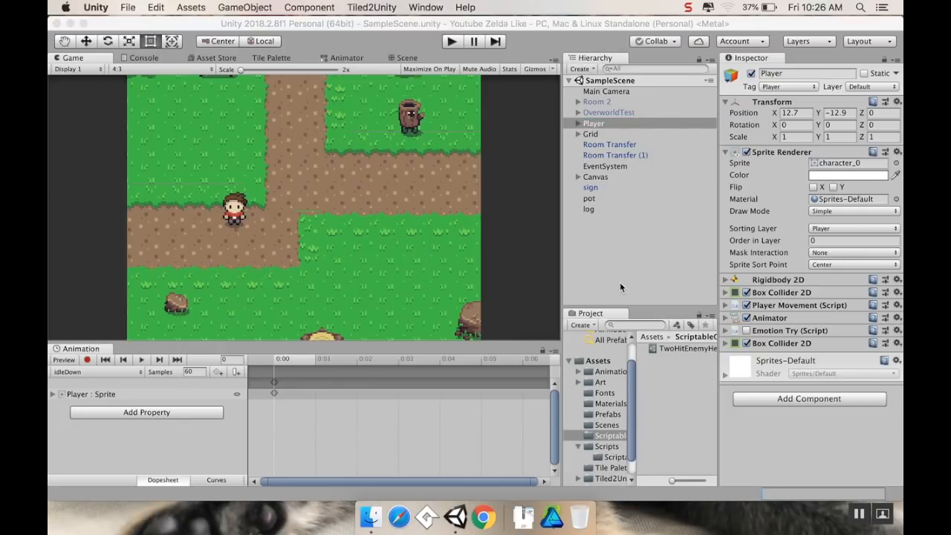
{"action": "mouse_move", "coordinate": [613, 481]}
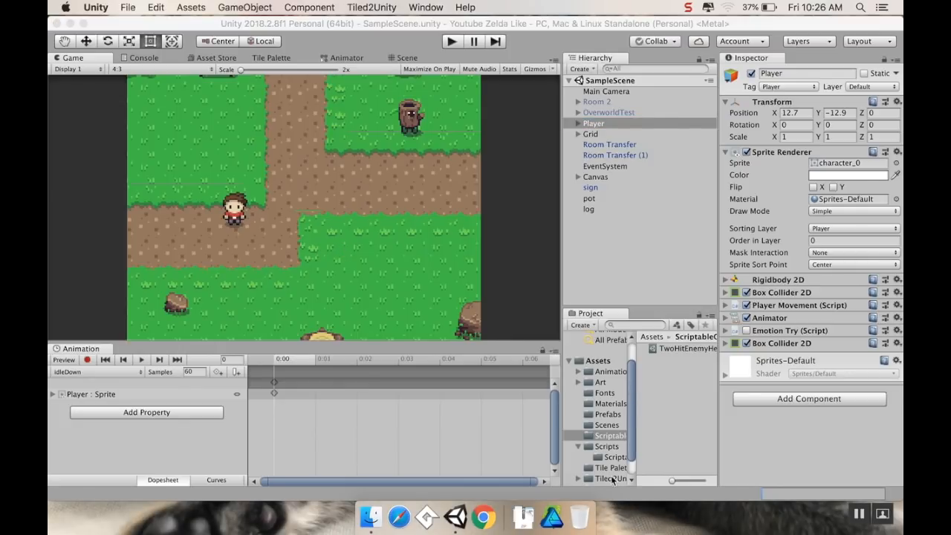
Add SignalListener to Scripts and Signal beside FloatValue in ScriptableObjects, then open Signal
{"action": "left_click", "coordinate": [607, 446]}
{"action": "type", "text": "SignalListener"}
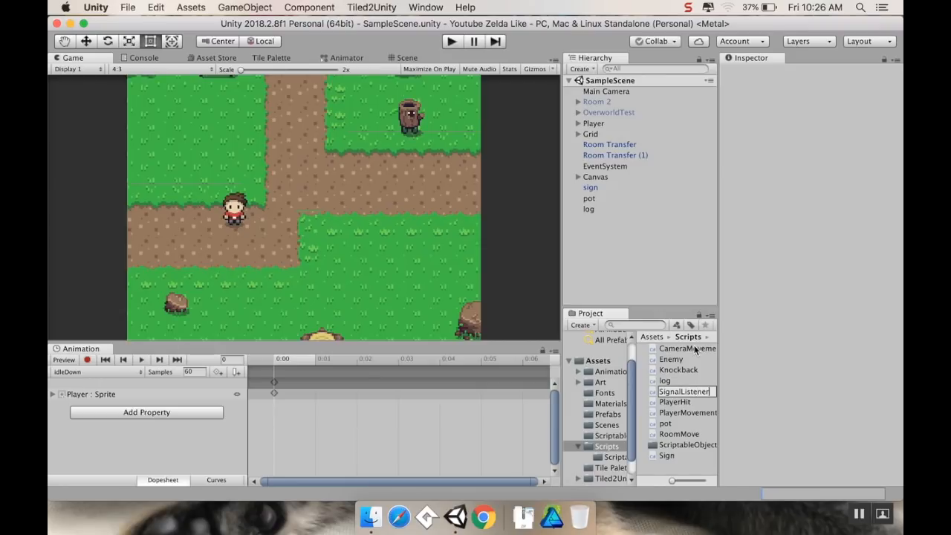
{"action": "left_click", "coordinate": [683, 455]}
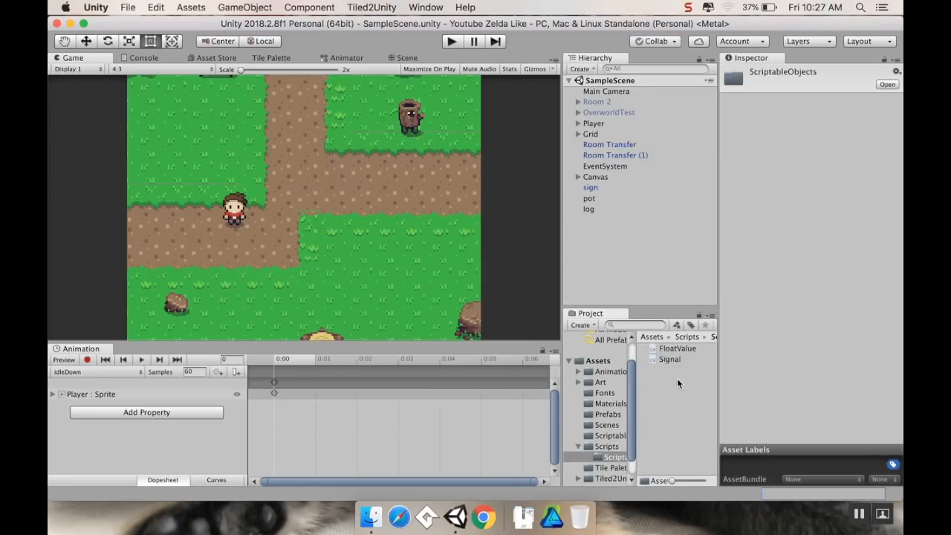
{"action": "left_click", "coordinate": [669, 358]}
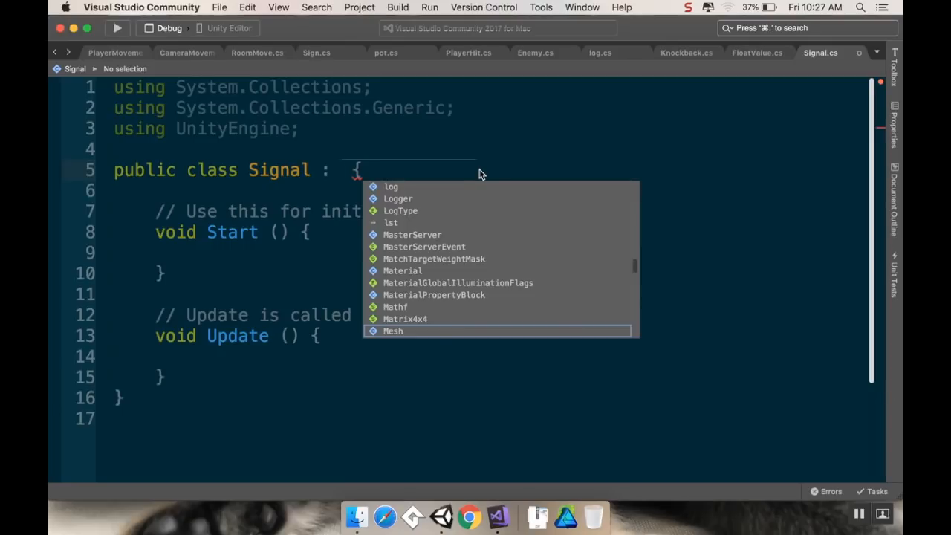
Make Signal inherit from ScriptableObject and mark it with [CreateAssetMenu]
{"action": "type", "text": "ScriptableObject"}
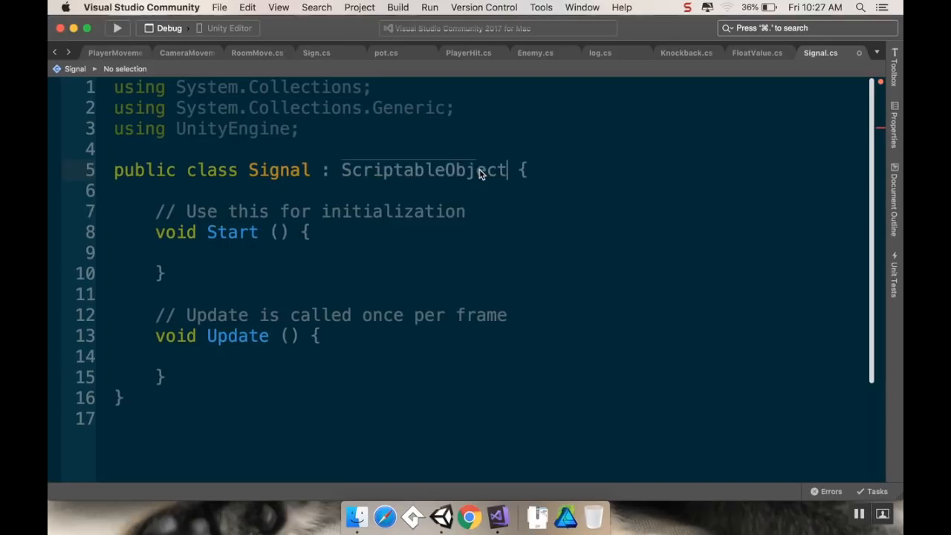
{"action": "key", "text": "Return"}
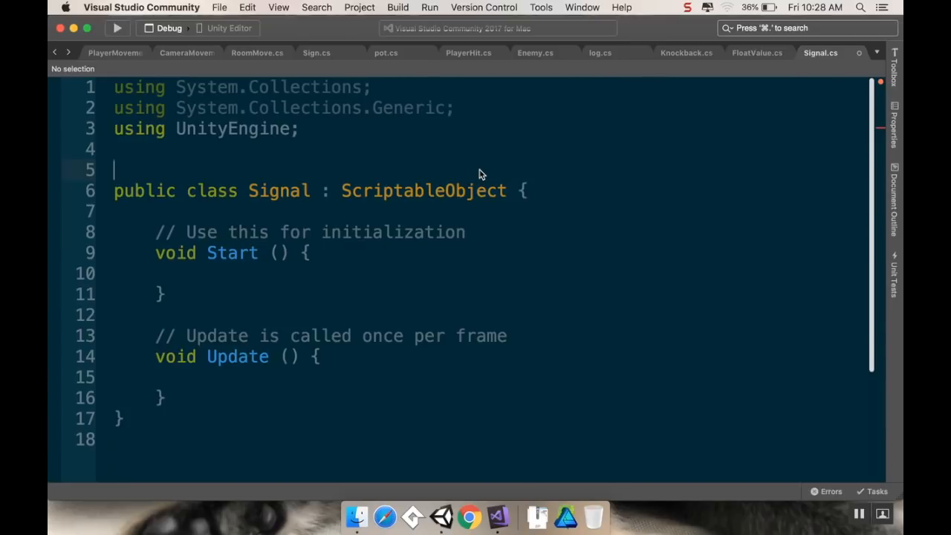
{"action": "type", "text": "[Create]"}
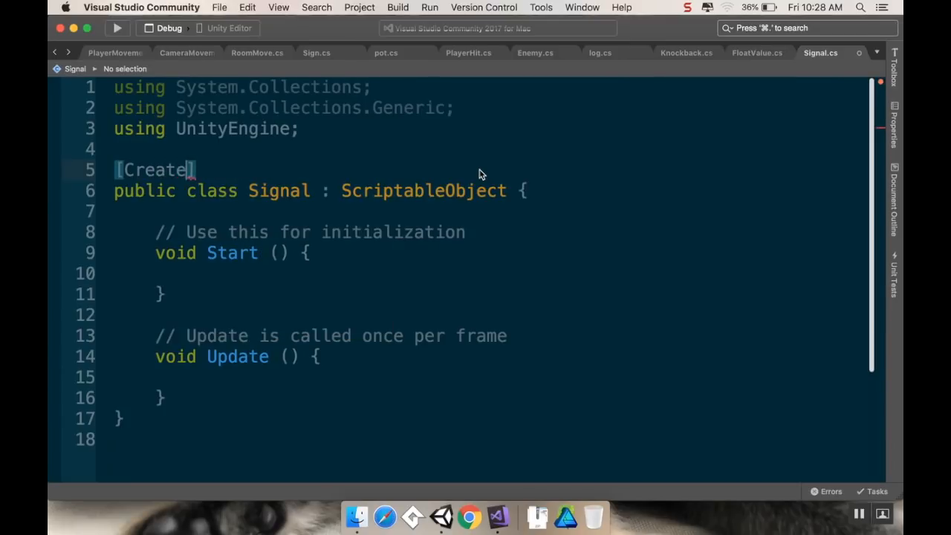
{"action": "type", "text": "AssetMenu"}
{"action": "left_click", "coordinate": [483, 232]}
{"action": "type", "text": "public "}
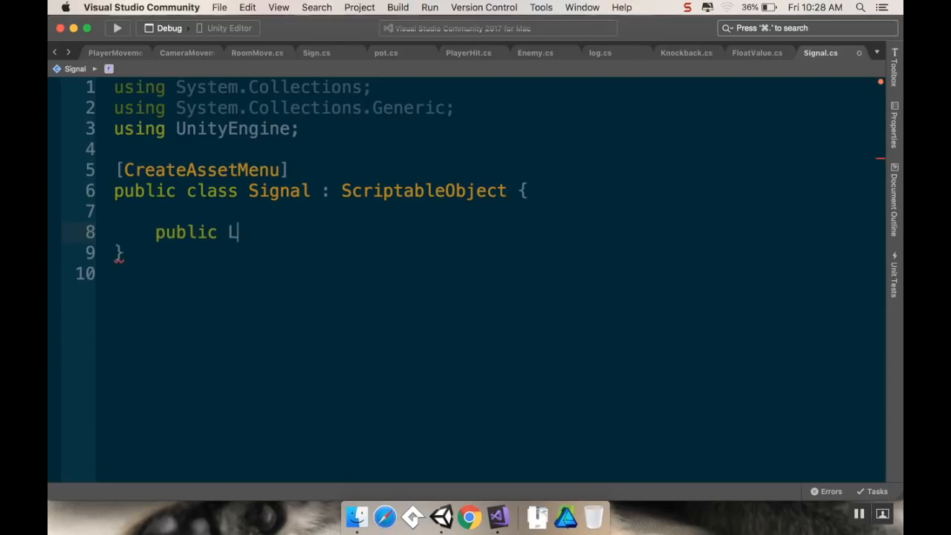
Declare a public List<SignalListener> listeners field and start a public void Raise() method
{"action": "type", "text": "List<SignalListener>"}
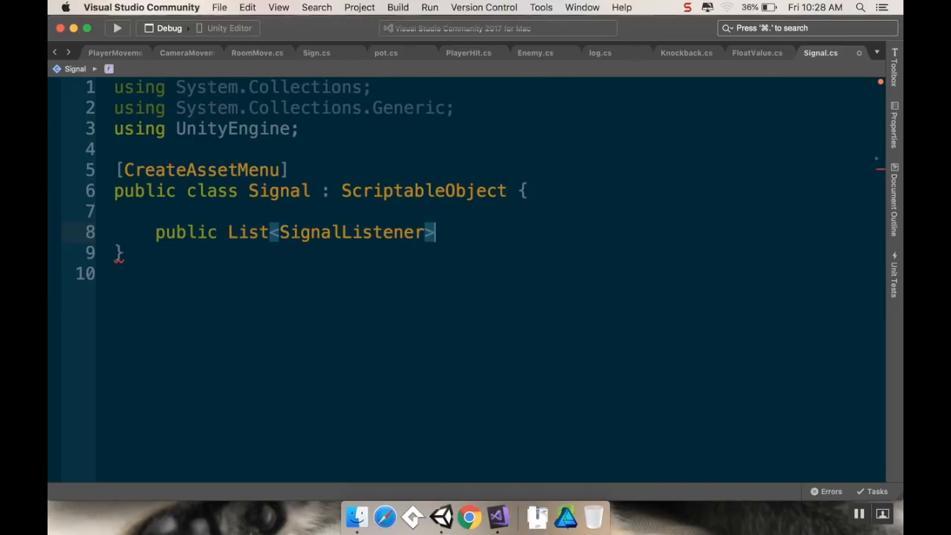
{"action": "type", "text": "listeners = new List<SignalListener>();"}
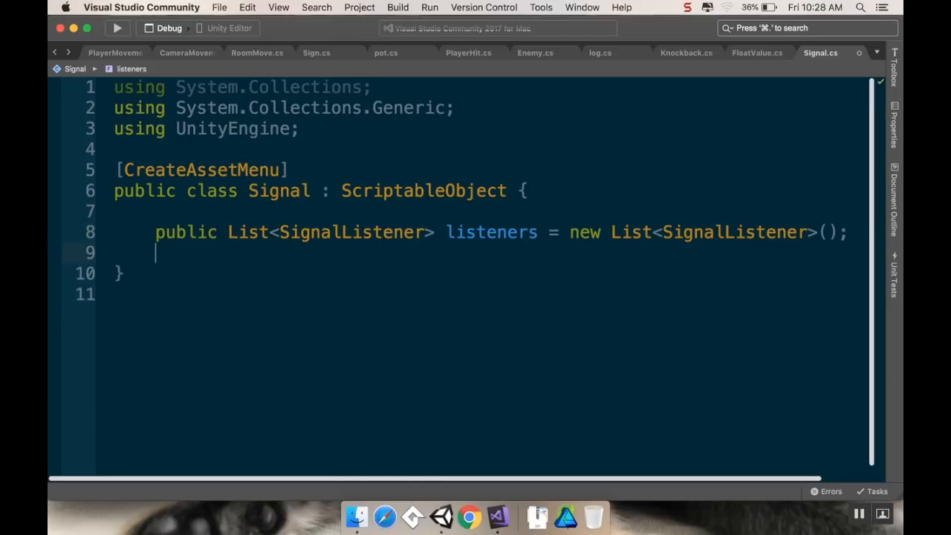
{"action": "key", "text": "enter"}
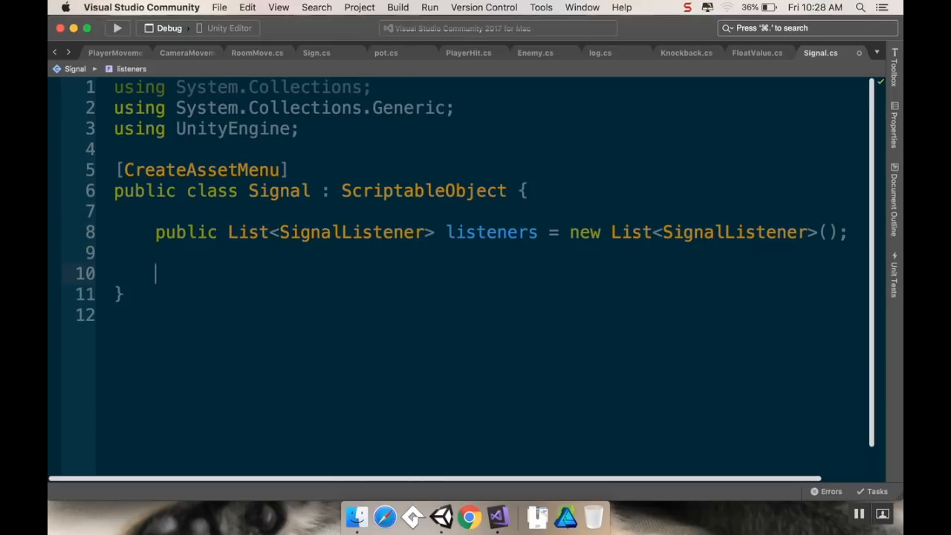
{"action": "scroll", "scroll_direction": "down", "scroll_amount": 3}
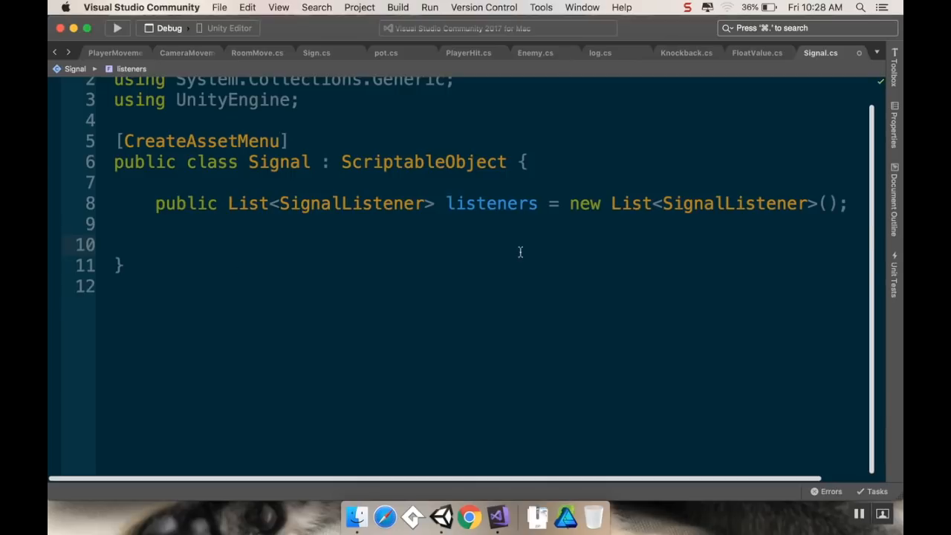
{"action": "type", "text": "public"}
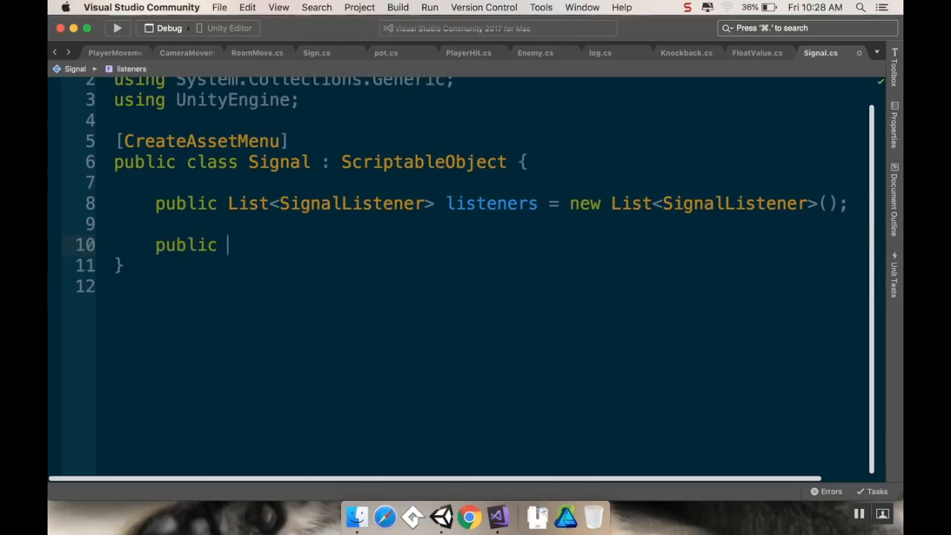
{"action": "type", "text": "void Raise()"}
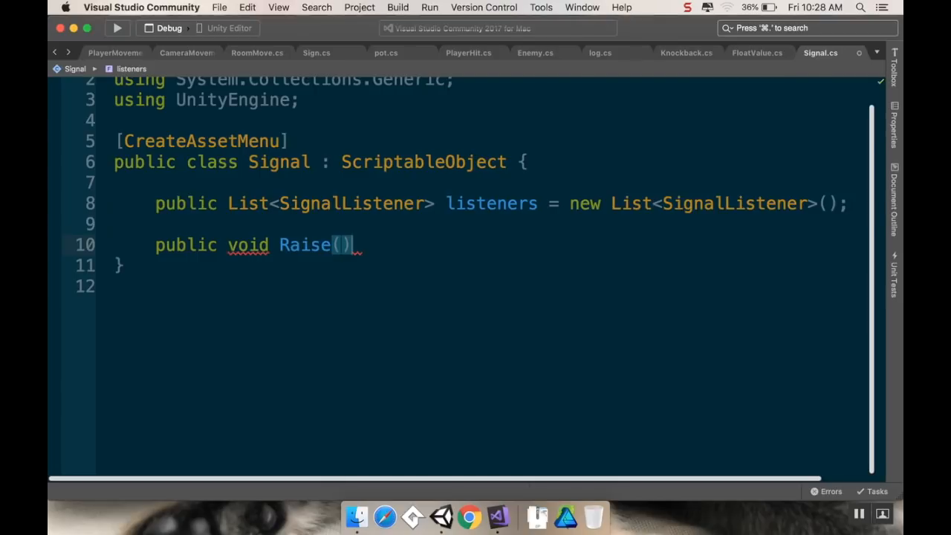
{"action": "type", "text": "{"}
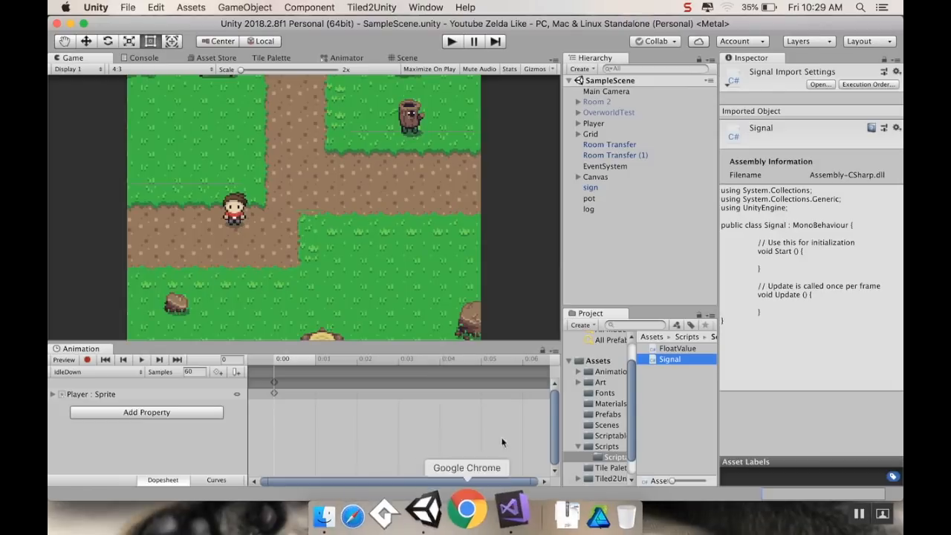
{"action": "left_click", "coordinate": [607, 446]}
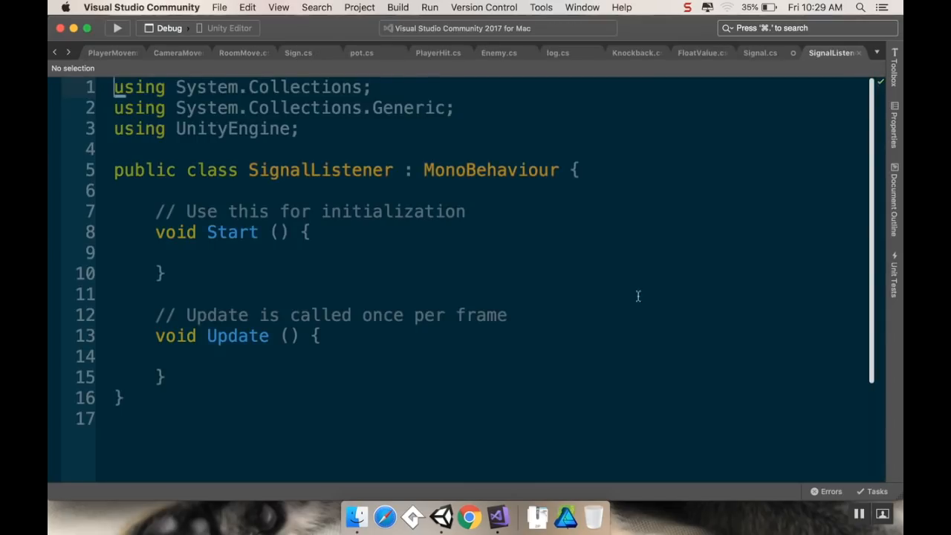
Remove the template methods from SignalListener and add 'using UnityEngine.Events;'
{"action": "left_click", "coordinate": [159, 357]}
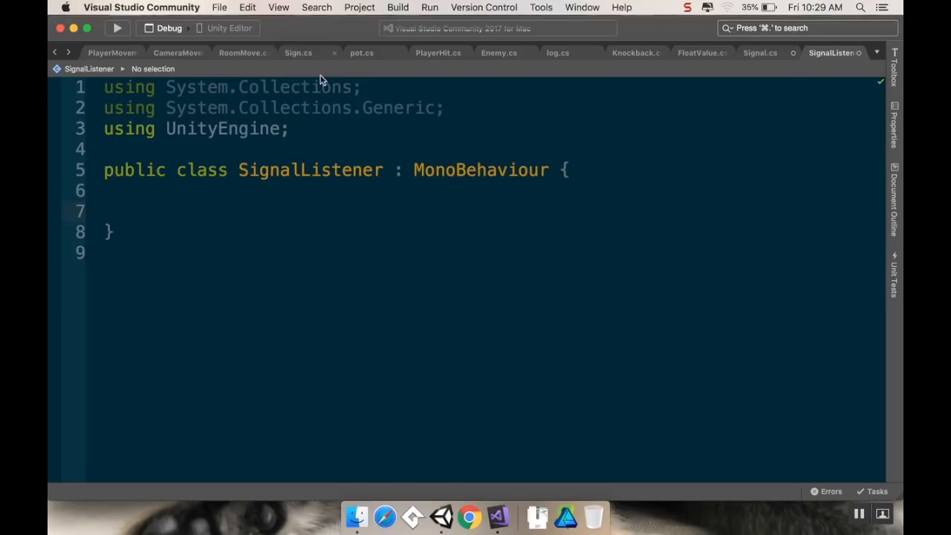
{"action": "left_click", "coordinate": [292, 129]}
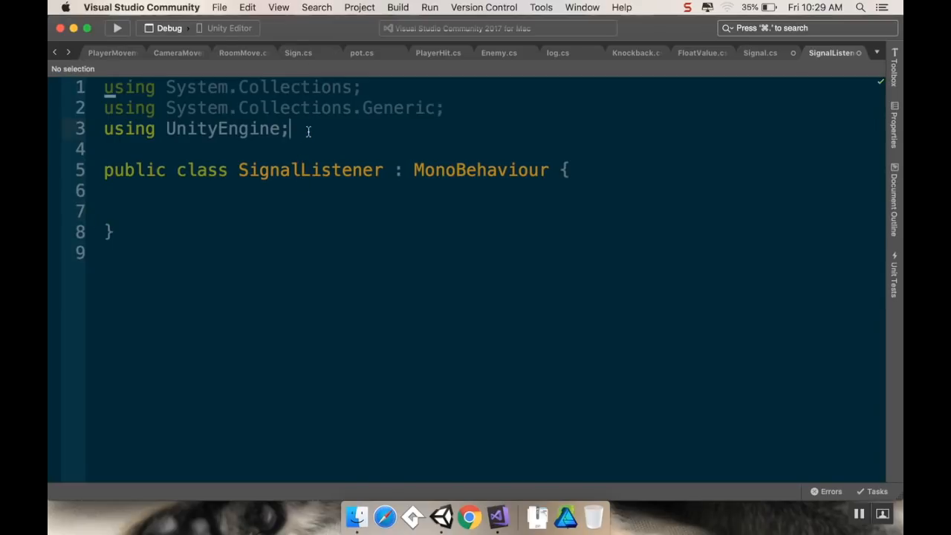
{"action": "type", "text": "u"}
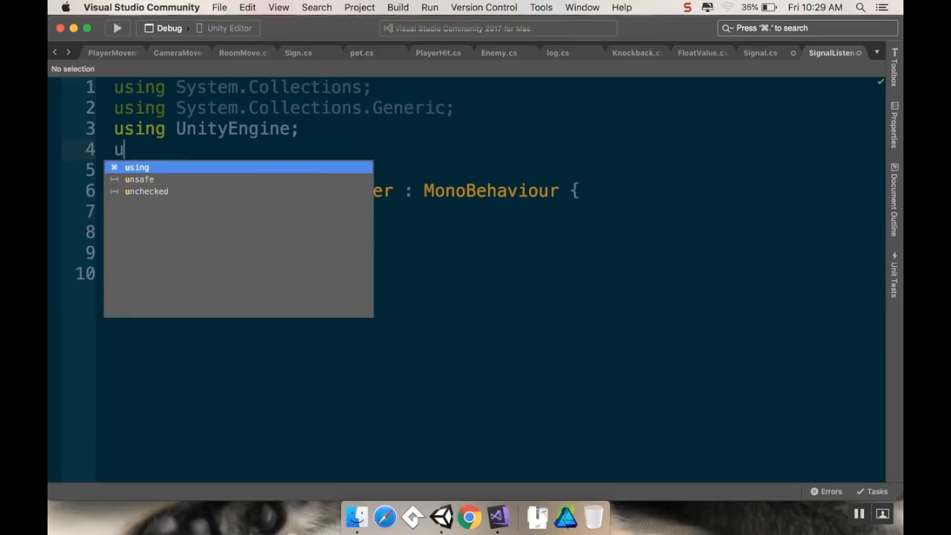
{"action": "type", "text": "sing UnityEngine.Events;"}
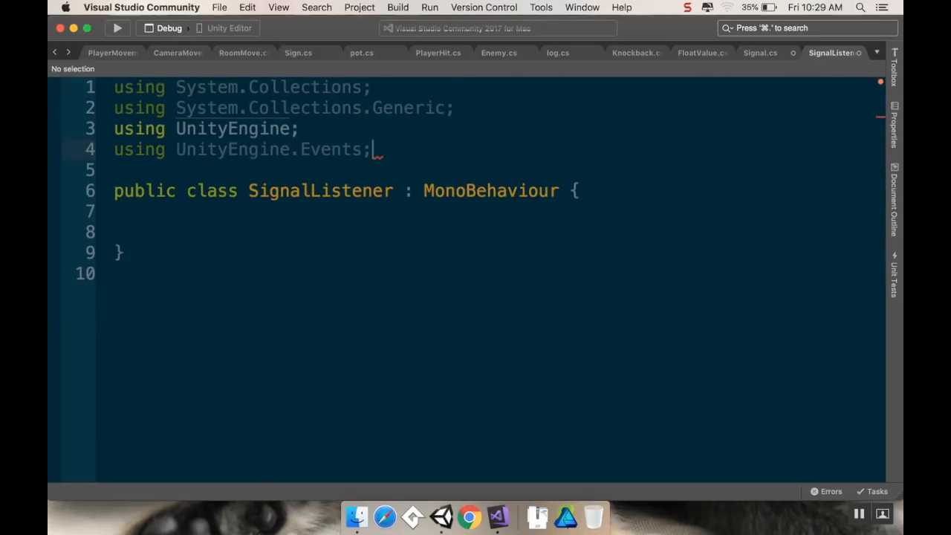
Add an empty 'public void OnSignalRaised()' method inside the SignalListener class
{"action": "left_click", "coordinate": [153, 232]}
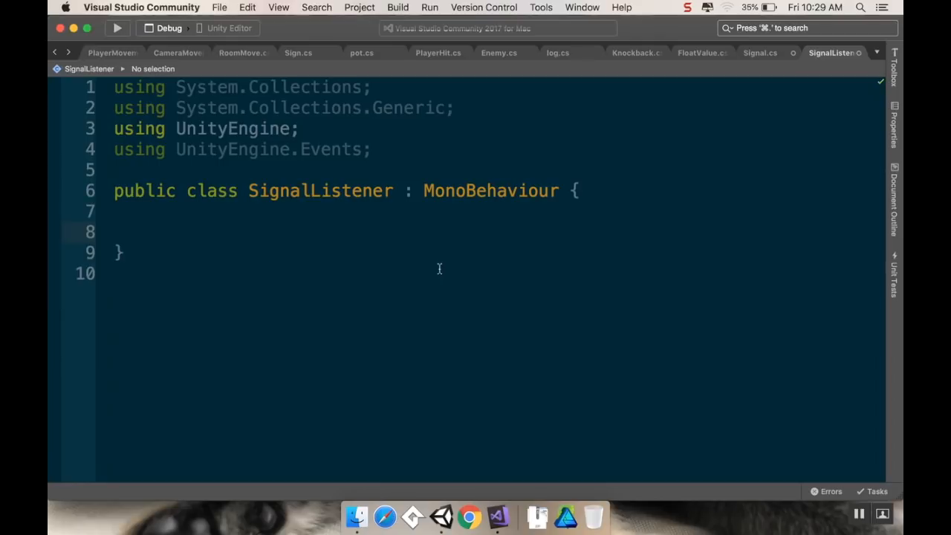
{"action": "type", "text": "public"}
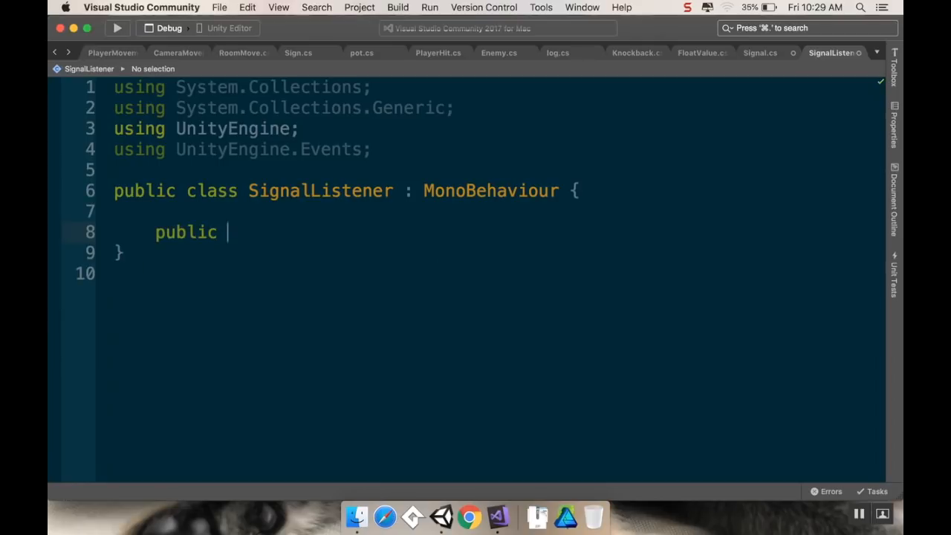
{"action": "type", "text": "void"}
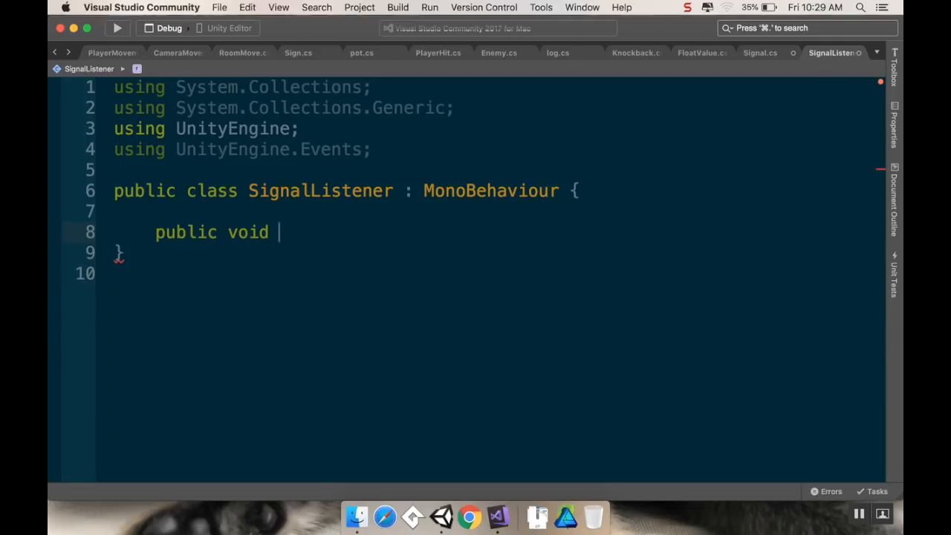
{"action": "type", "text": "OnSign"}
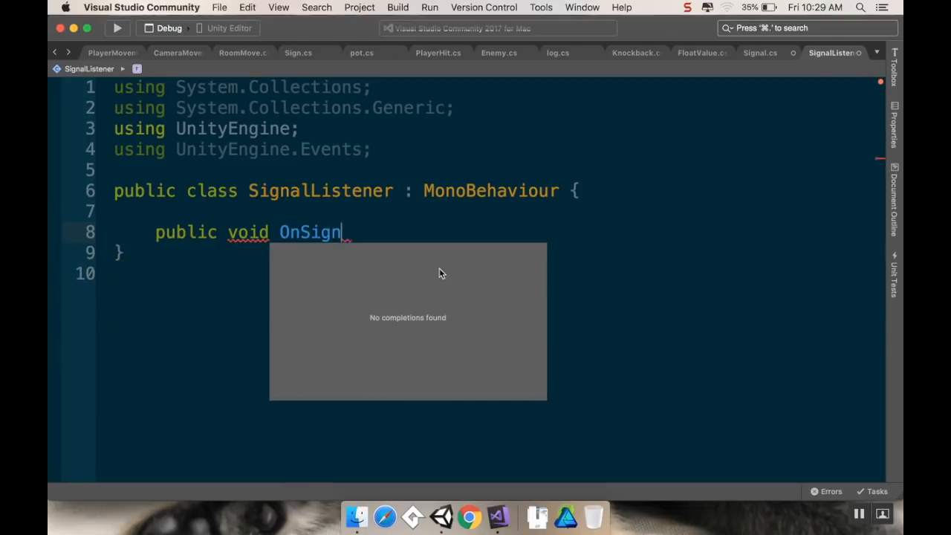
{"action": "type", "text": "alRaised()"}
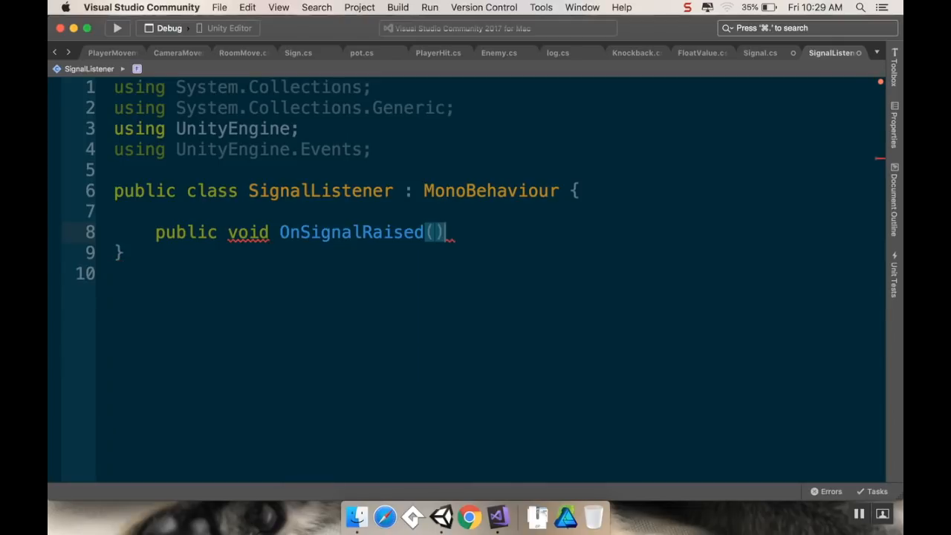
{"action": "type", "text": "{"}
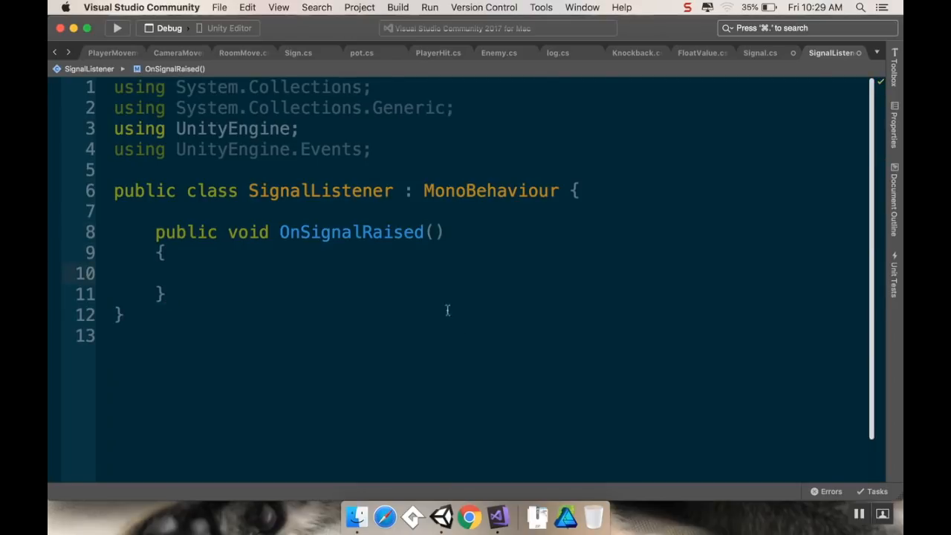
{"action": "mouse_move", "coordinate": [804, 35]}
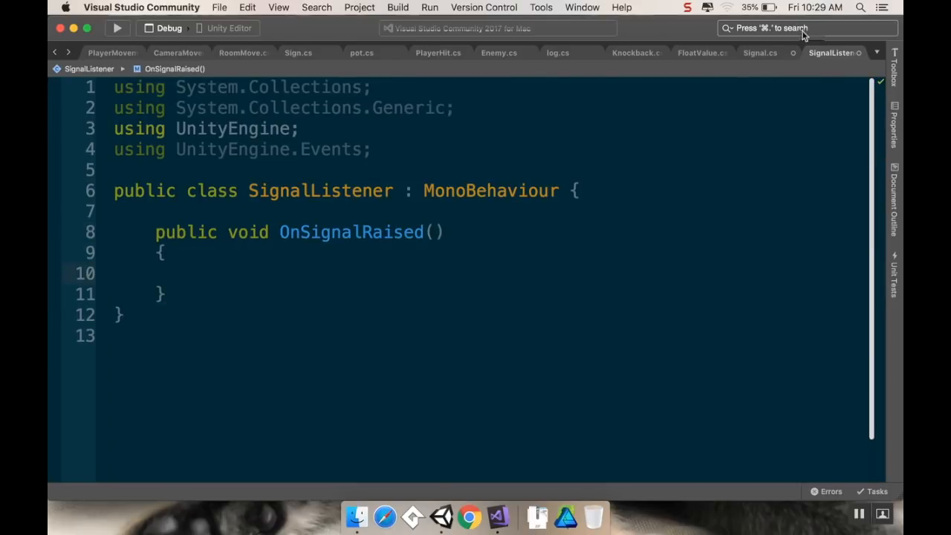
In Raise, loop i from listeners.Count - 1 down to 0, calling listeners[i].OnSignalRaised()
{"action": "left_click", "coordinate": [760, 53]}
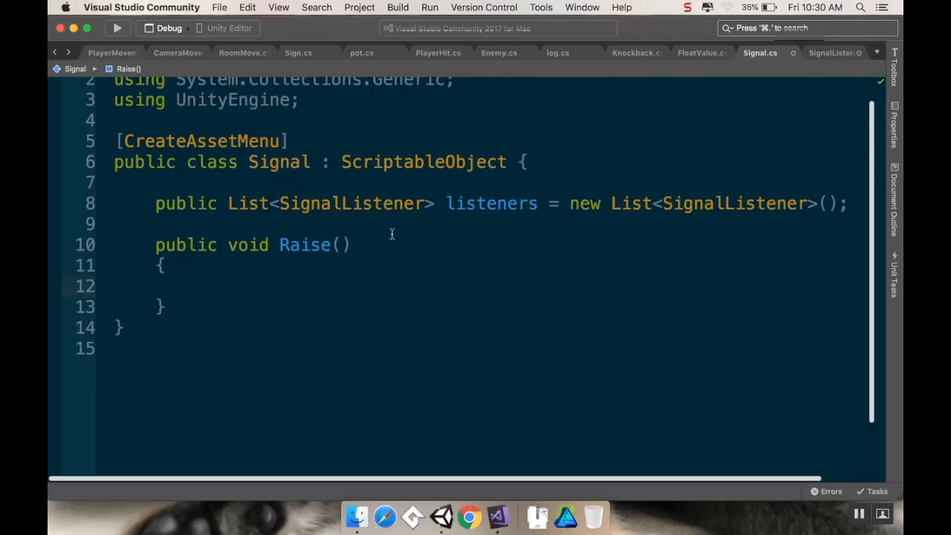
{"action": "left_click", "coordinate": [195, 287]}
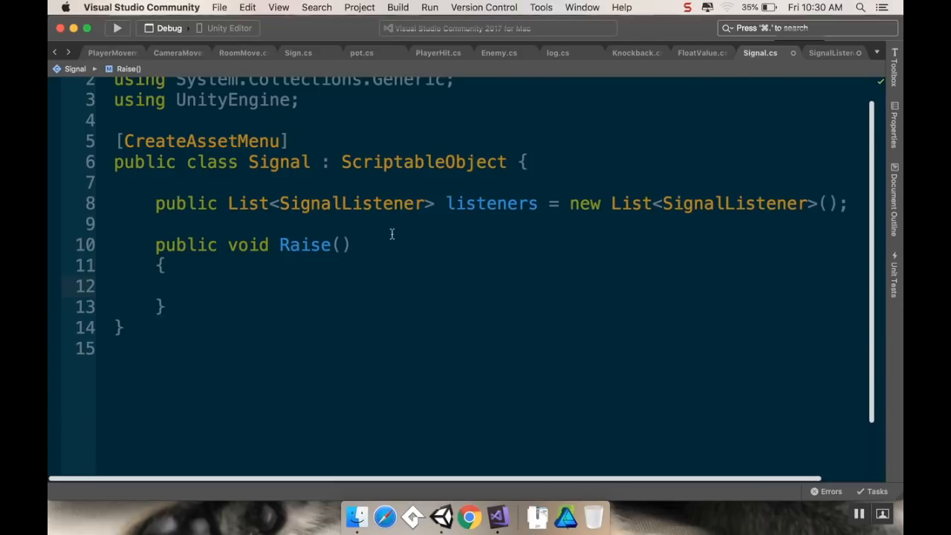
{"action": "type", "text": "for("}
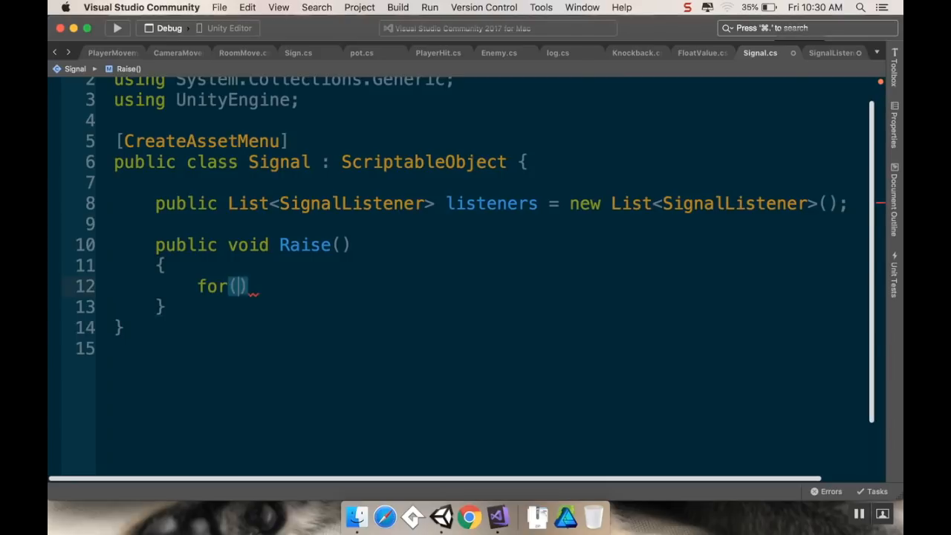
{"action": "type", "text": "int i"}
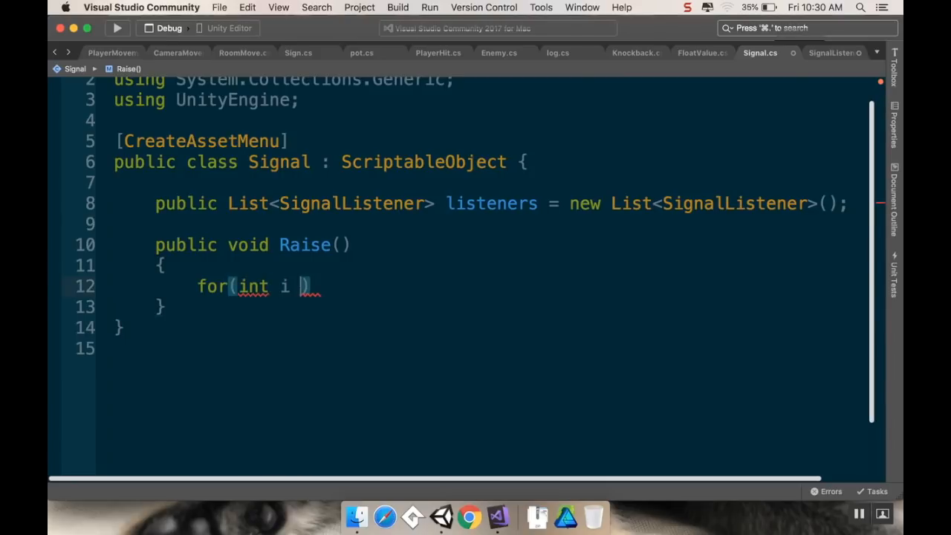
{"action": "type", "text": "= lis"}
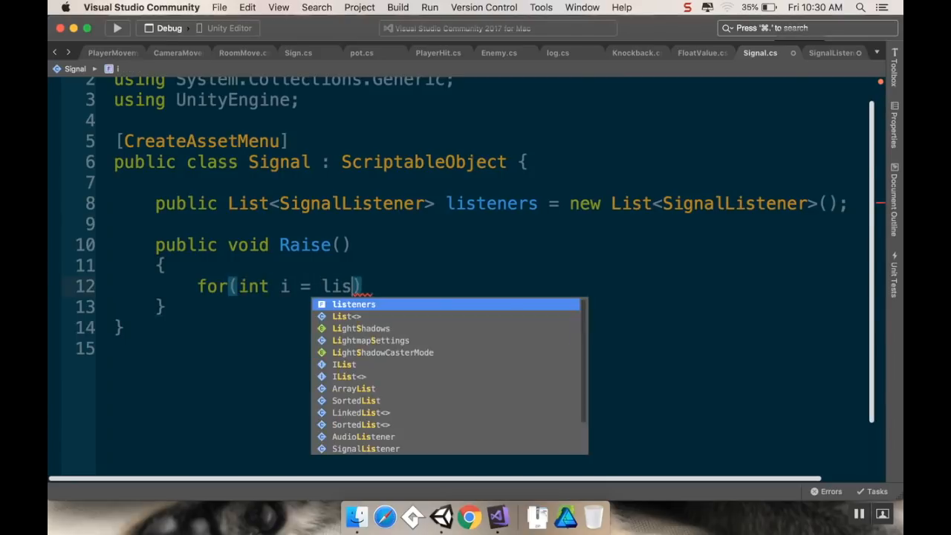
{"action": "type", "text": "teners.count - 1; i >"}
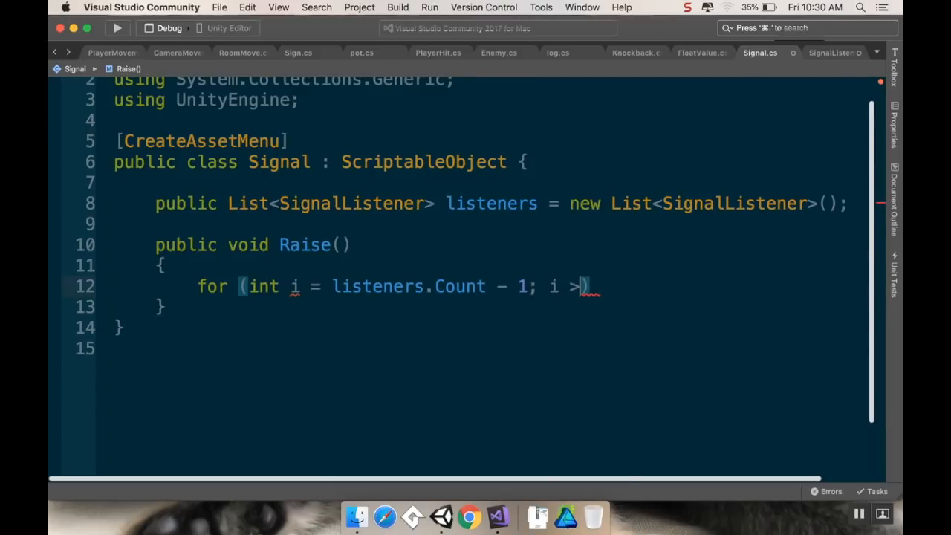
{"action": "type", "text": "= 0;"}
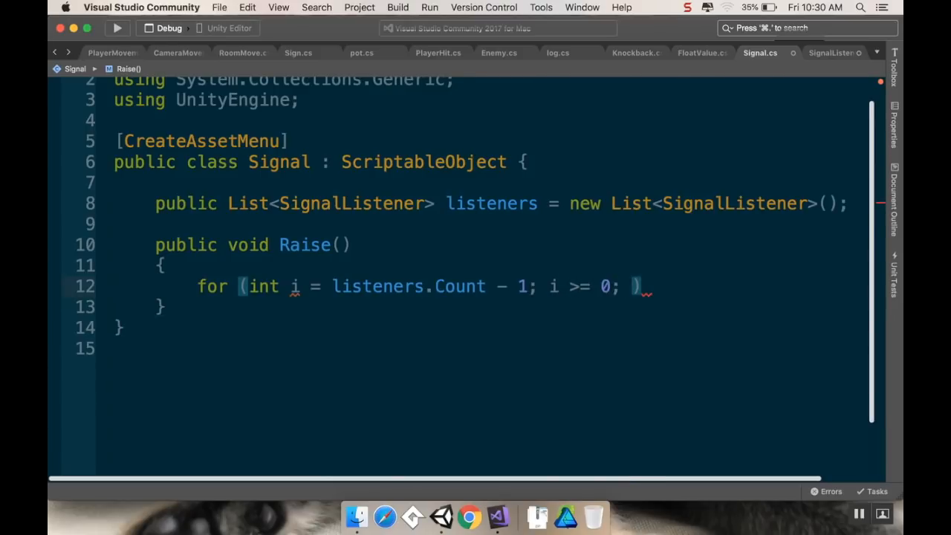
{"action": "type", "text": "i --"}
{"action": "type", "text": "{"}
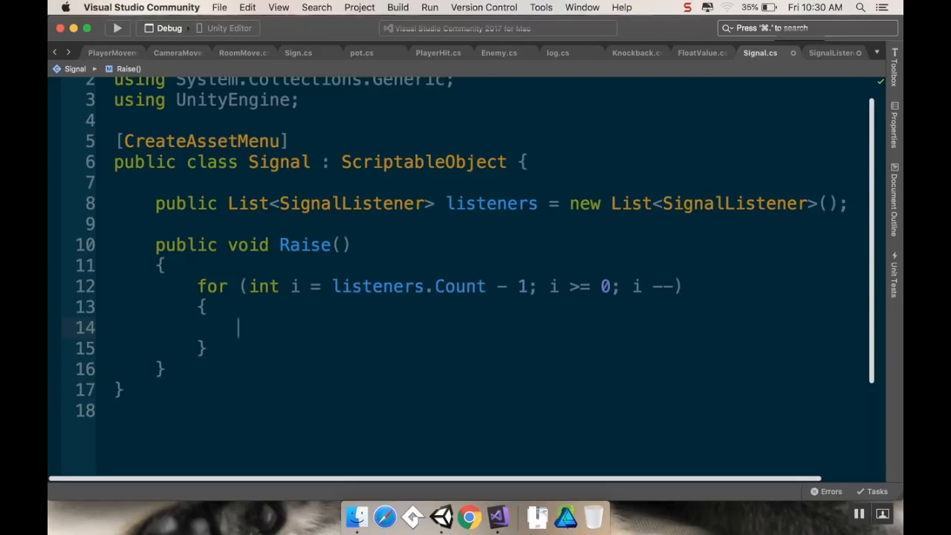
{"action": "type", "text": "listeners["}
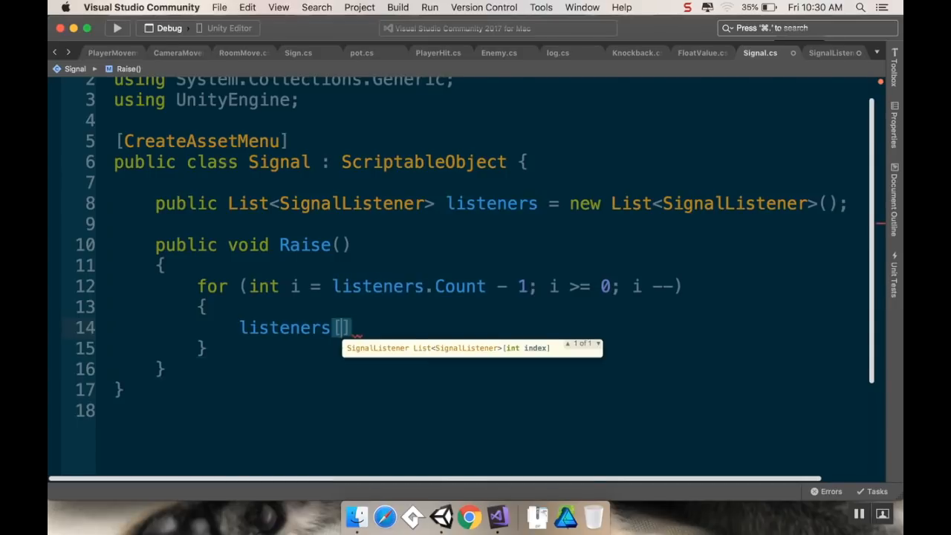
{"action": "type", "text": "i].OnSignalRaised"}
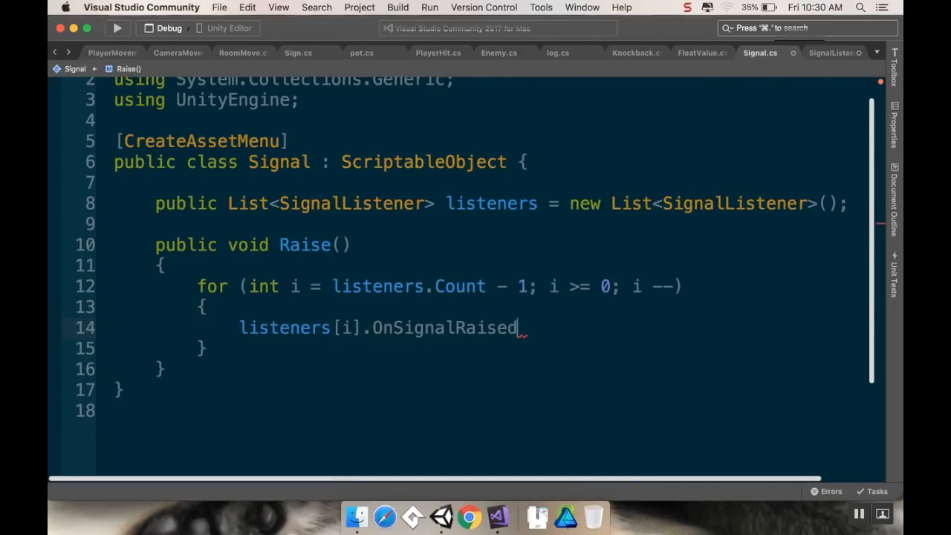
{"action": "type", "text": "();"}
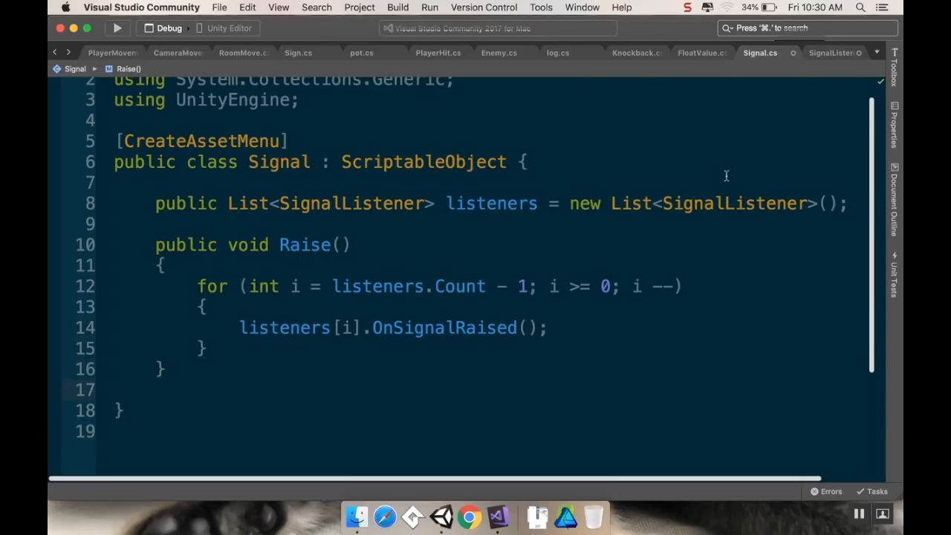
Declare a public Signal signal field in SignalListener
{"action": "left_click", "coordinate": [834, 52]}
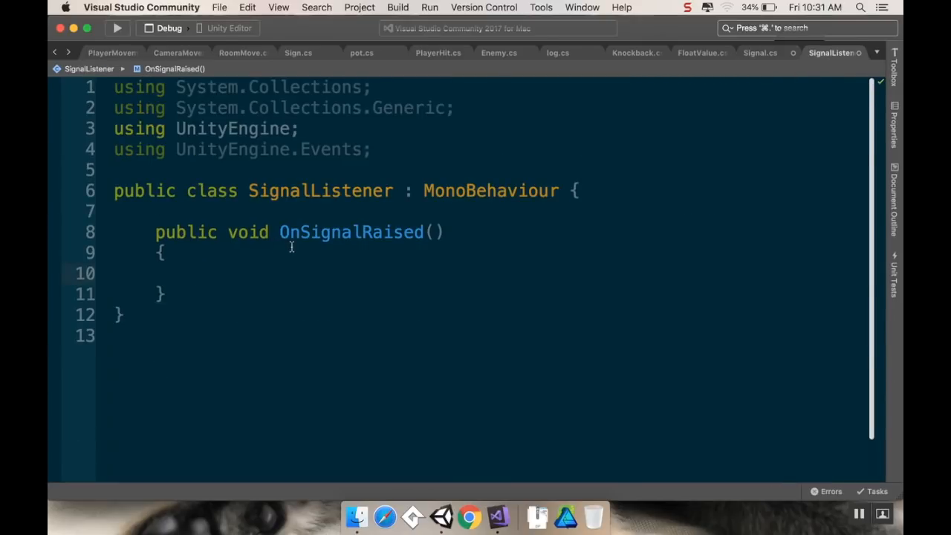
{"action": "mouse_move", "coordinate": [285, 219]}
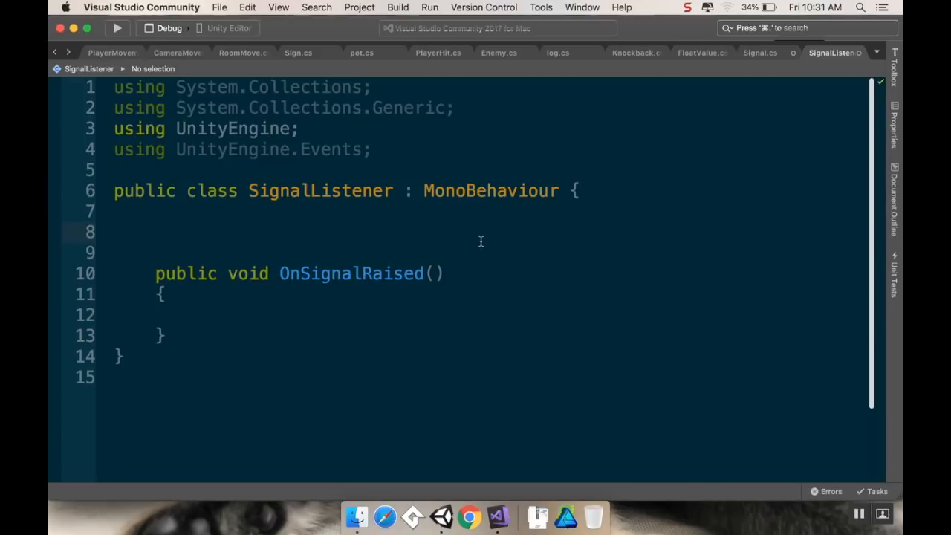
{"action": "type", "text": "pu"}
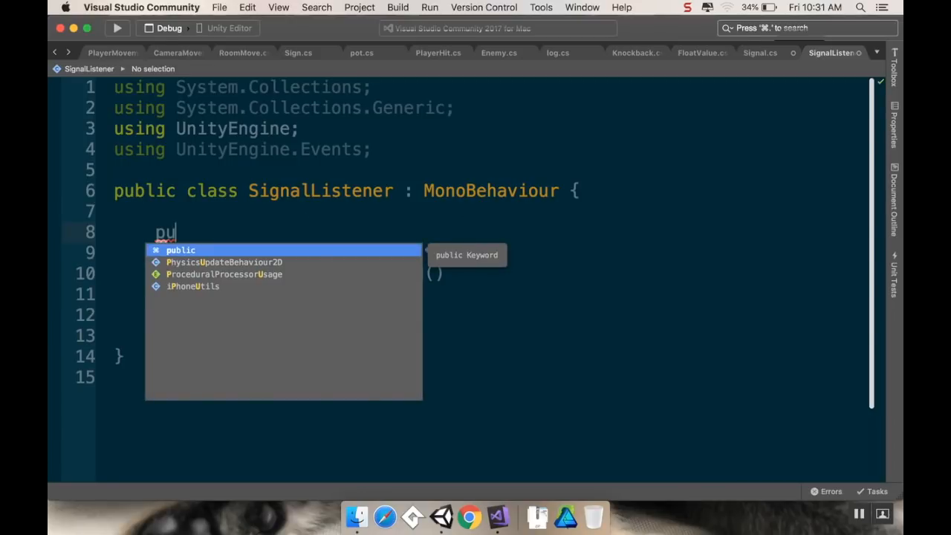
{"action": "type", "text": "blic signal"}
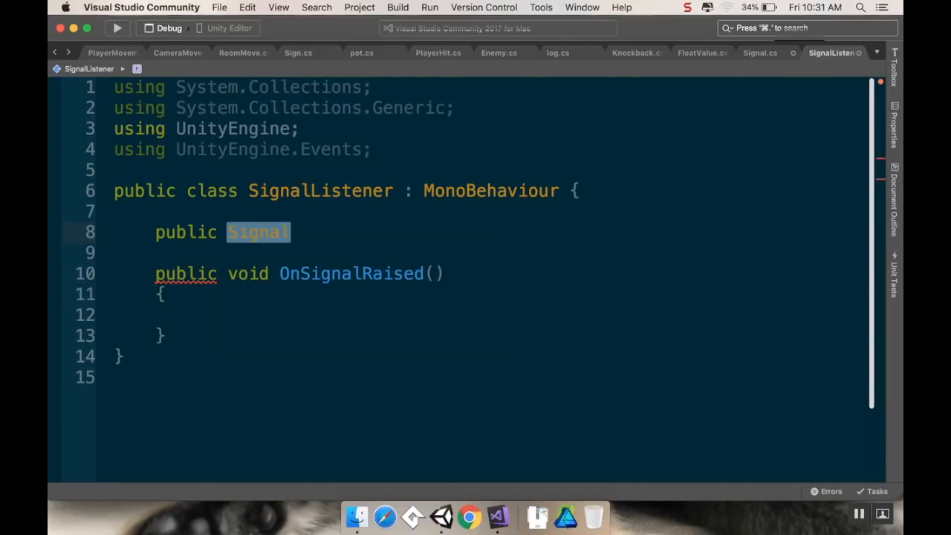
{"action": "type", "text": "signal;"}
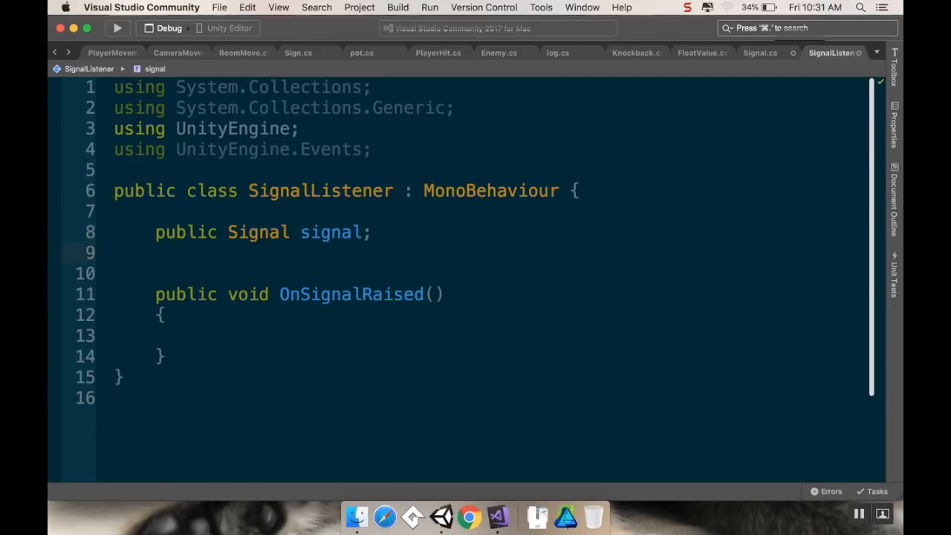
Add 'public UnityEvent signalEvent;' and call signalEvent.Invoke() inside OnSignalRaised
{"action": "type", "text": "public"}
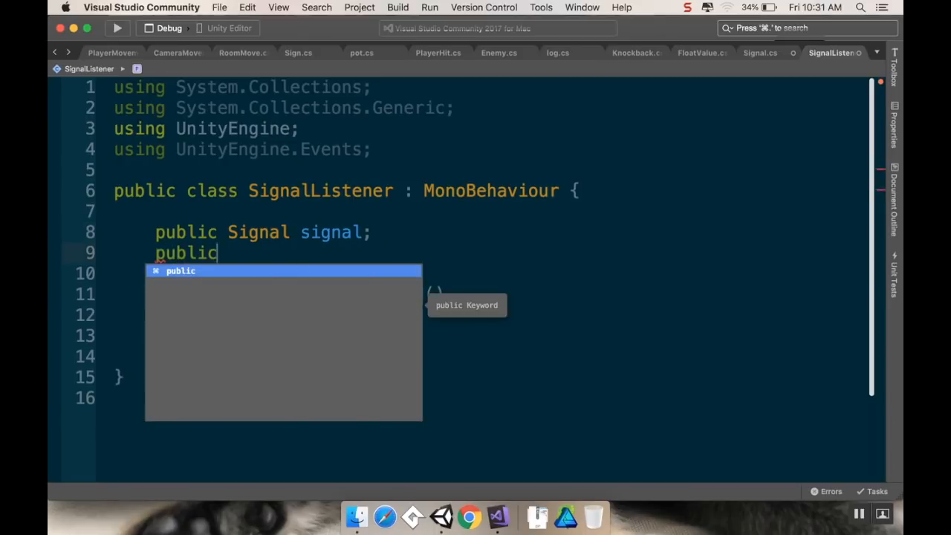
{"action": "type", "text": "Unit"}
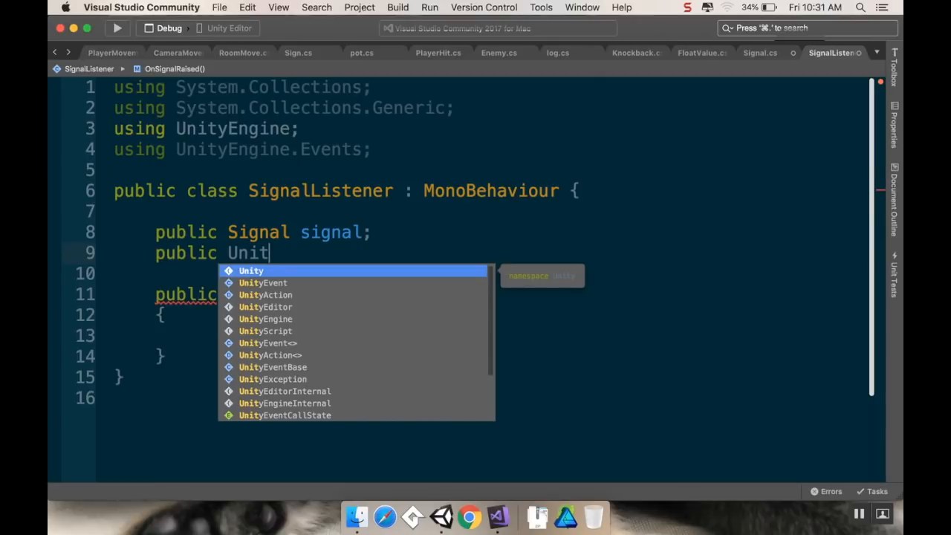
{"action": "type", "text": "Event e"}
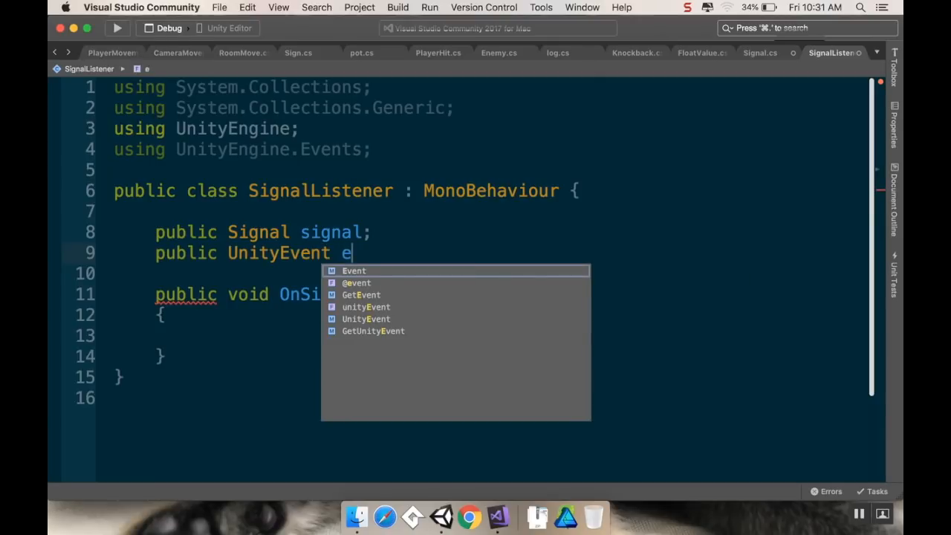
{"action": "type", "text": "ven"}
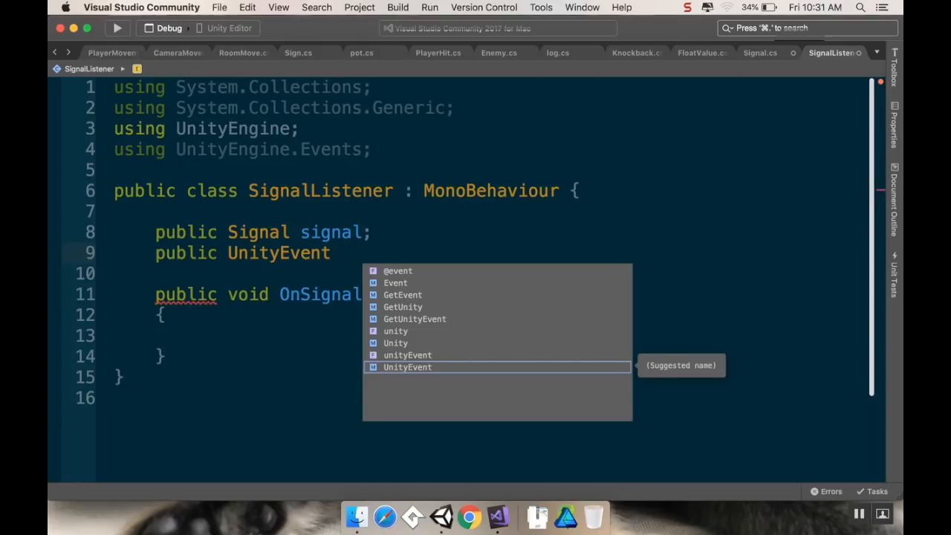
{"action": "type", "text": "signal"}
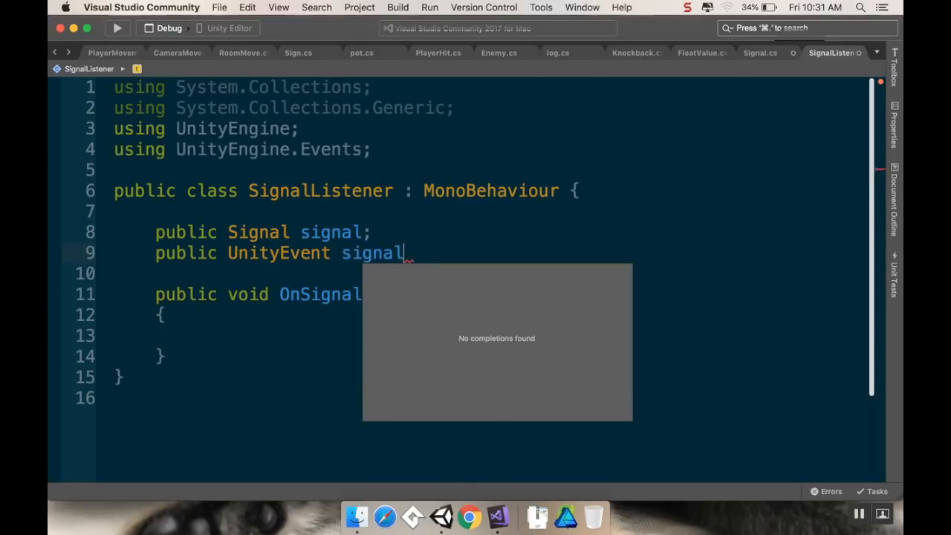
{"action": "type", "text": "Event;"}
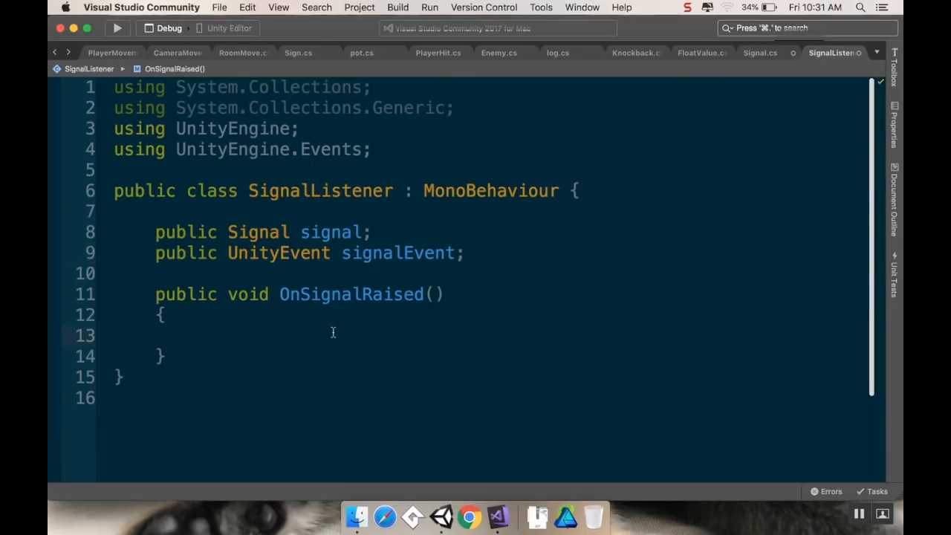
{"action": "type", "text": "si"}
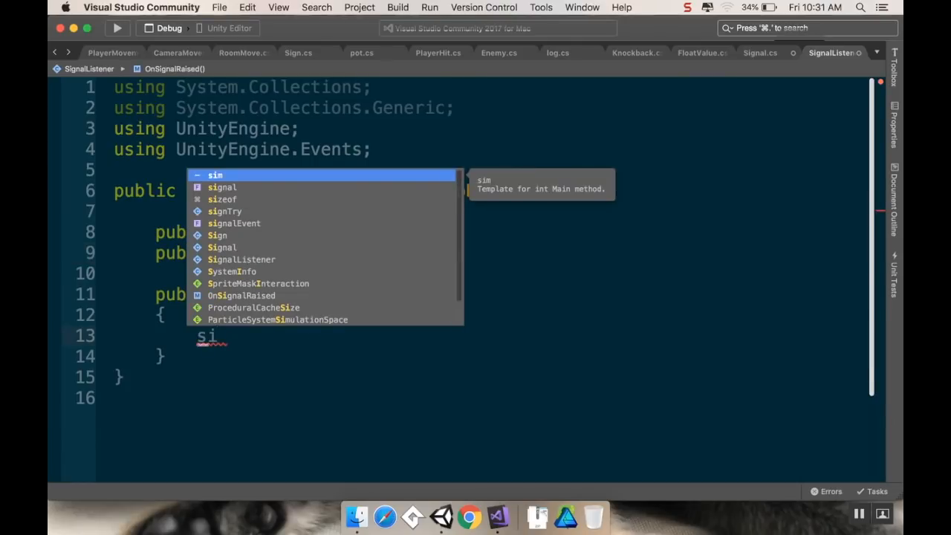
{"action": "key", "text": "Escape"}
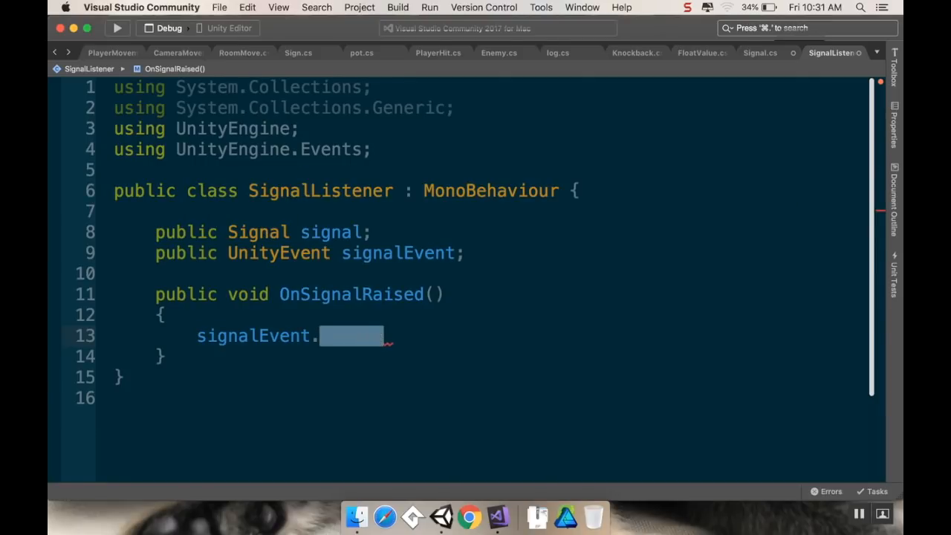
{"action": "type", "text": "Invoke();"}
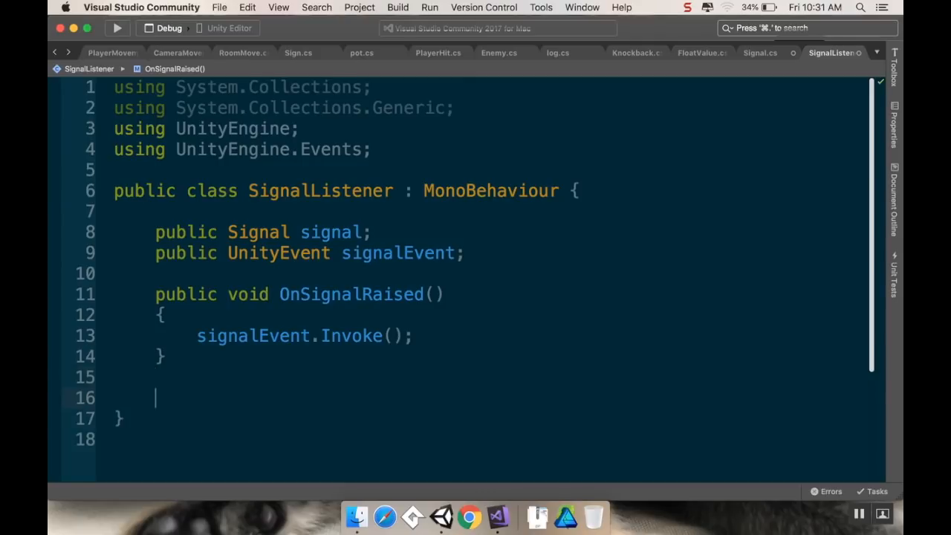
Add an empty 'private void OnEnable()' method below OnSignalRaised in SignalListener
{"action": "scroll", "scroll_direction": "down", "scroll_amount": 3}
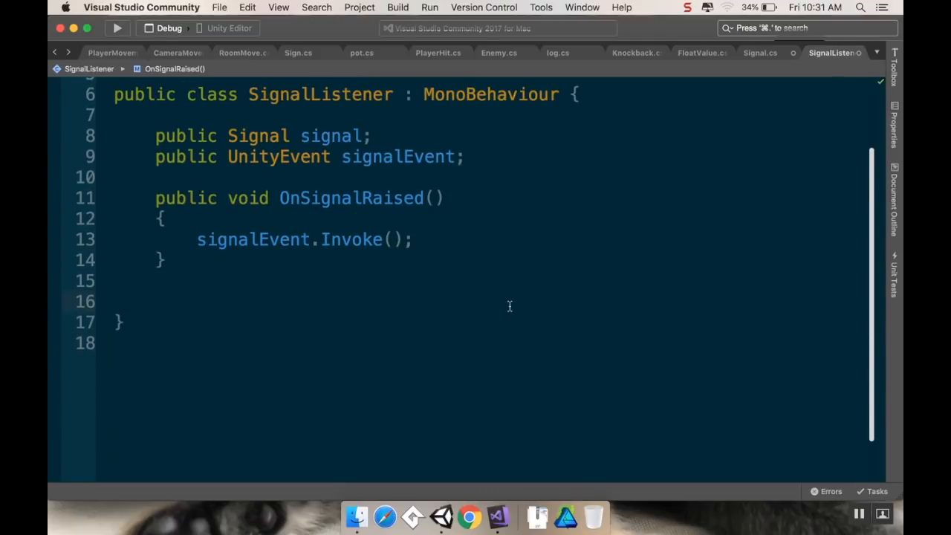
{"action": "type", "text": "public void"}
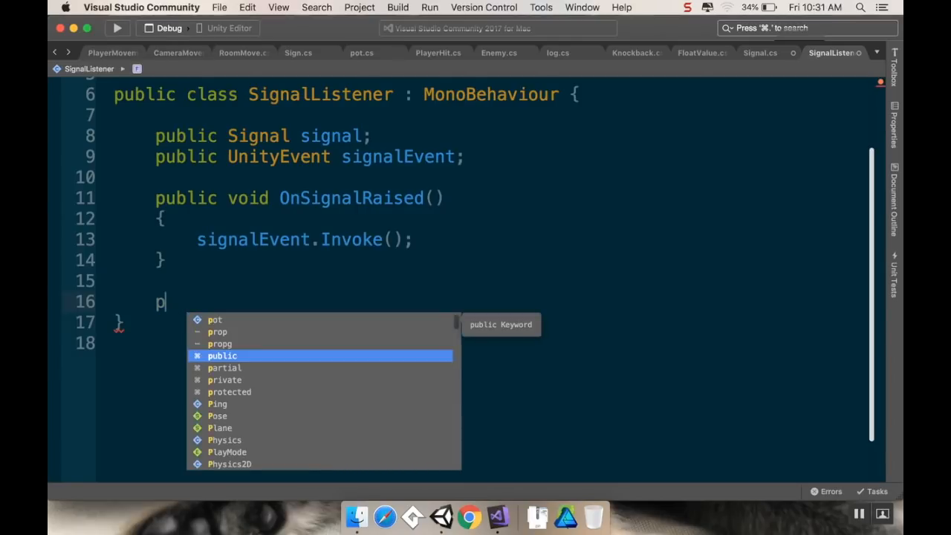
{"action": "type", "text": "rivate void"}
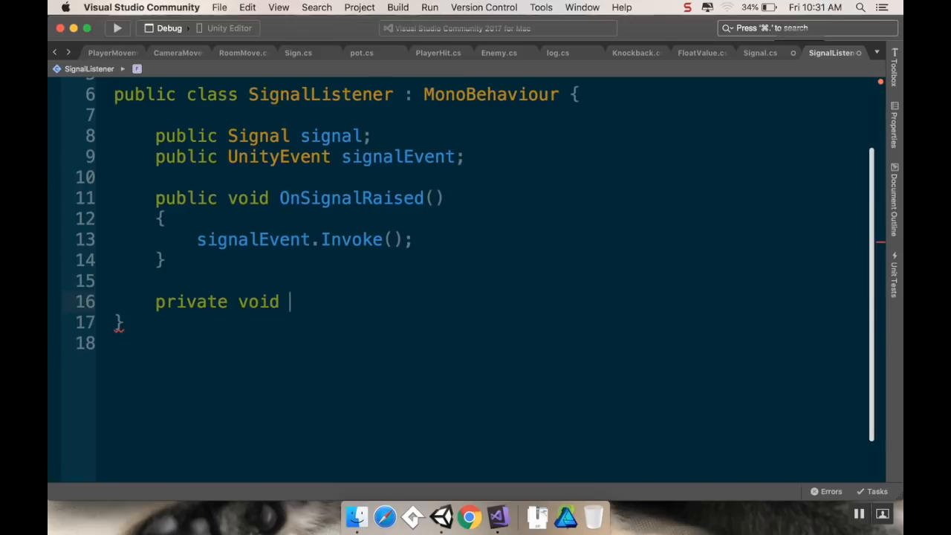
{"action": "type", "text": "OnEne"}
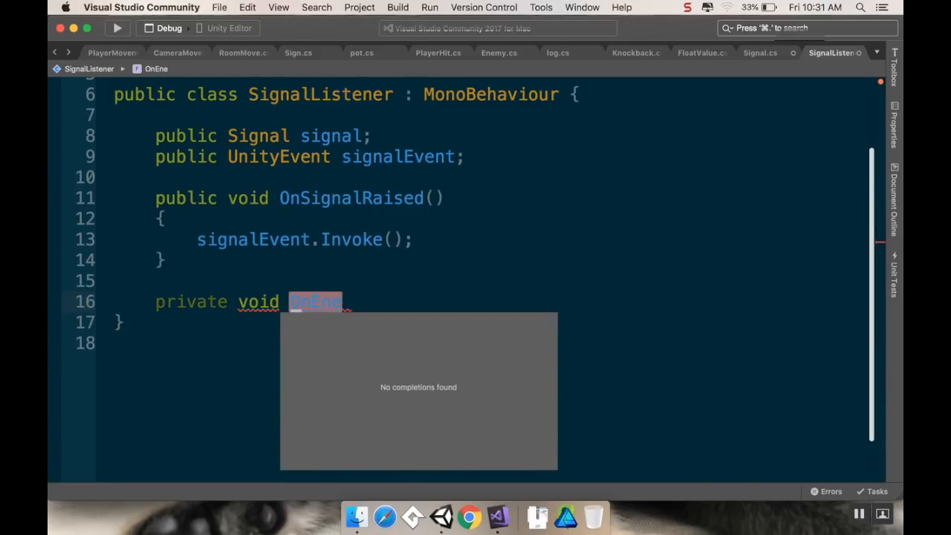
{"action": "type", "text": "ble()"}
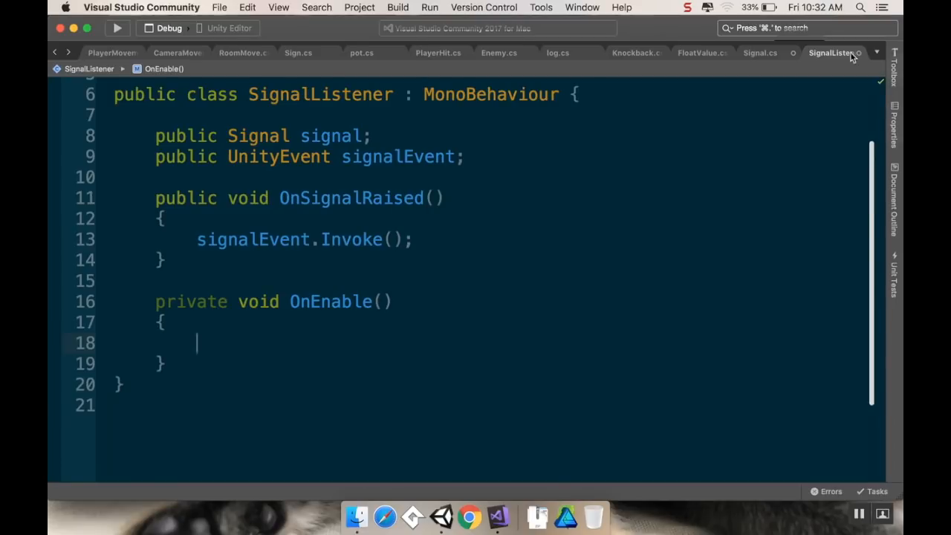
{"action": "left_click", "coordinate": [759, 53]}
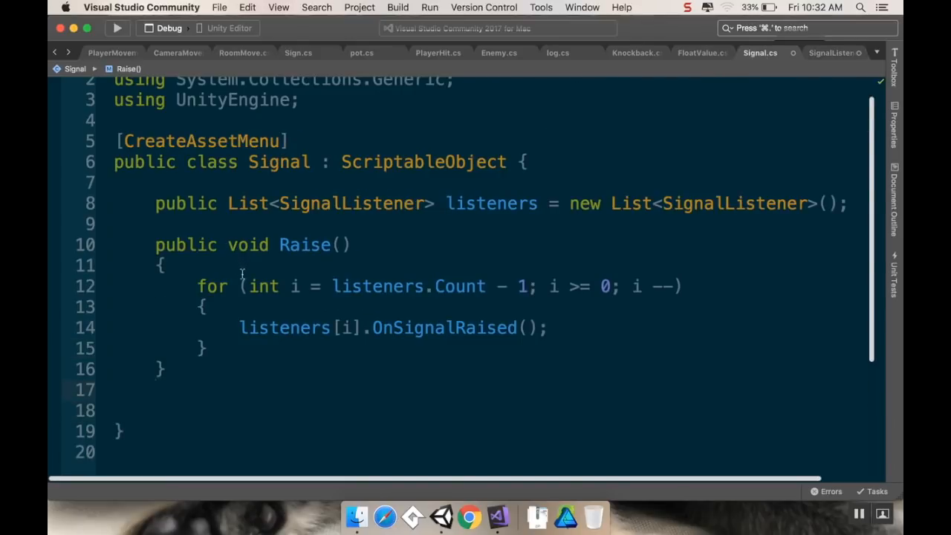
Write 'public void RegisterListener(SignalListener listener)' containing 'listeners.Add(listener);' after Raise
{"action": "scroll", "scroll_direction": "down", "scroll_amount": 3}
{"action": "type", "text": "public void R"}
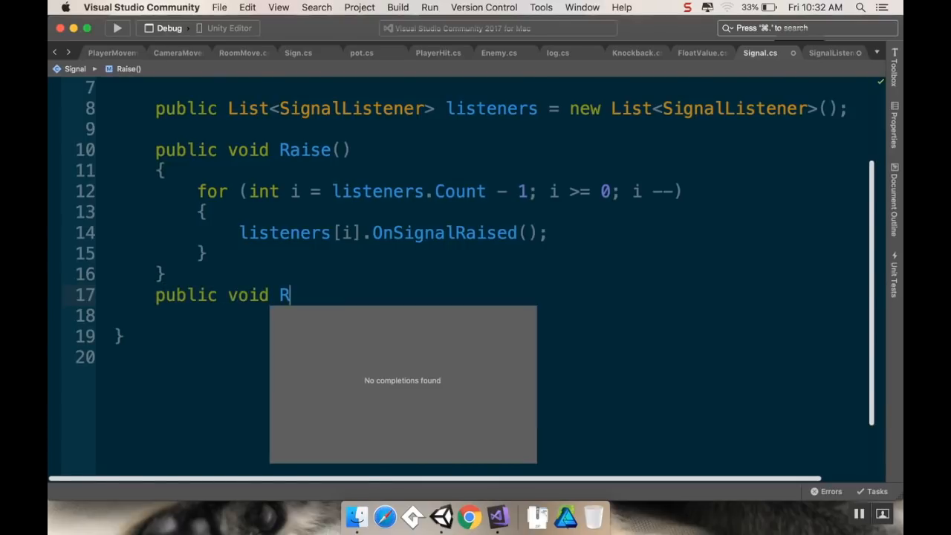
{"action": "type", "text": "egisterLis"}
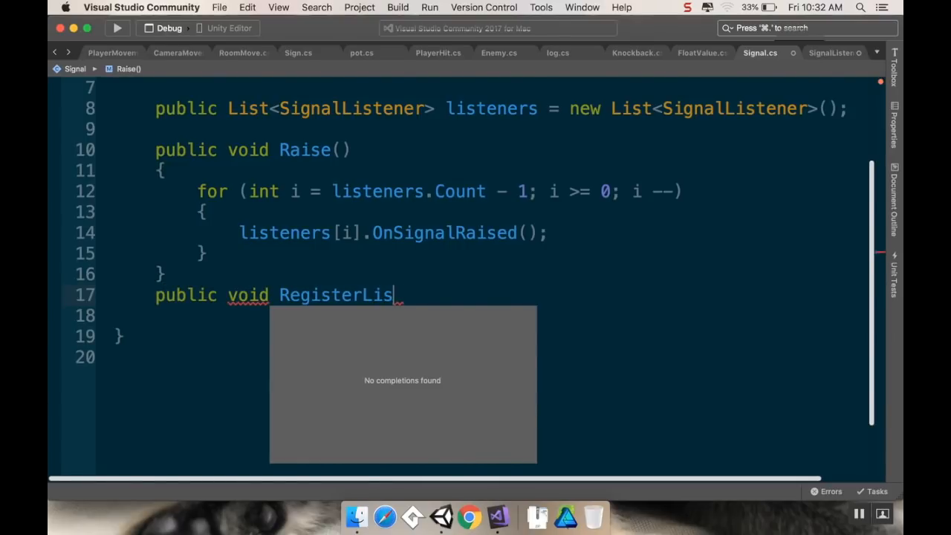
{"action": "type", "text": "tener()"}
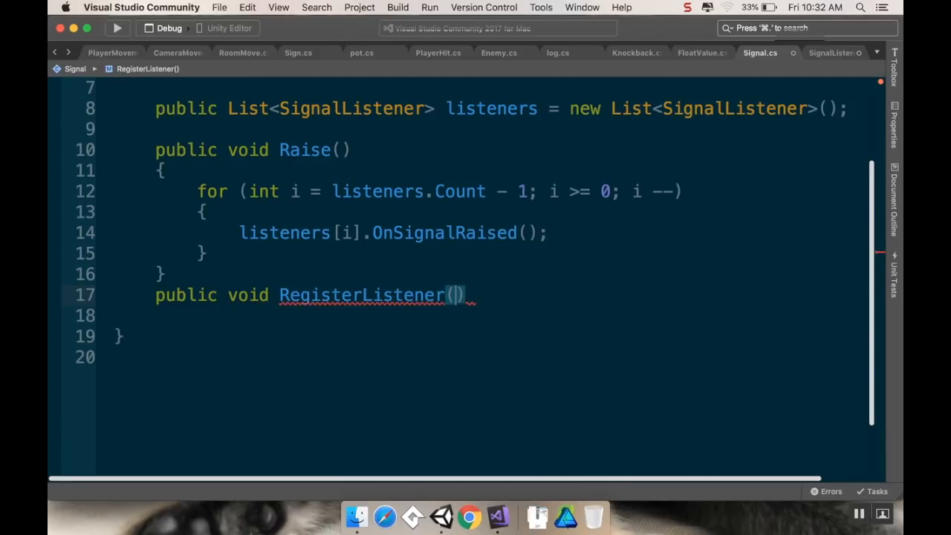
{"action": "type", "text": "S"}
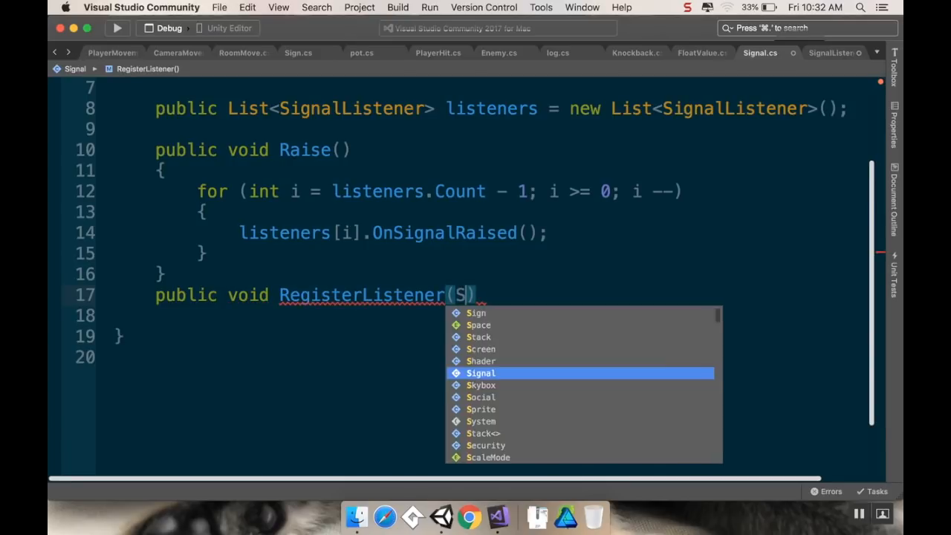
{"action": "type", "text": "ignalListener"}
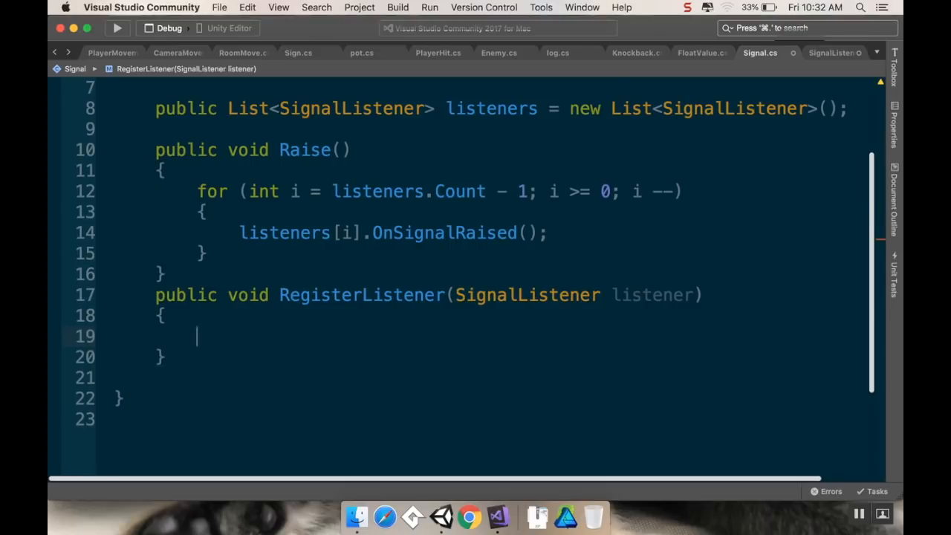
{"action": "type", "text": "listeners."}
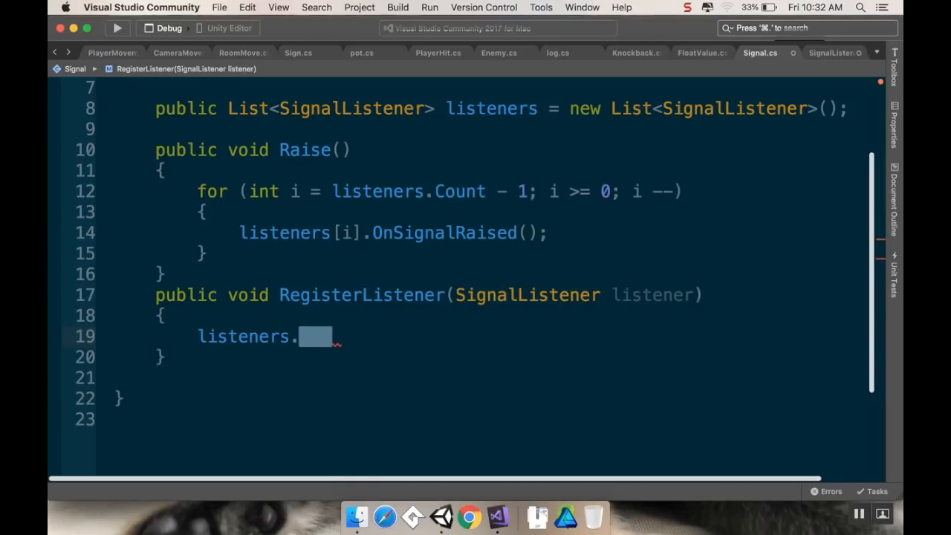
{"action": "type", "text": "Add(listener)"}
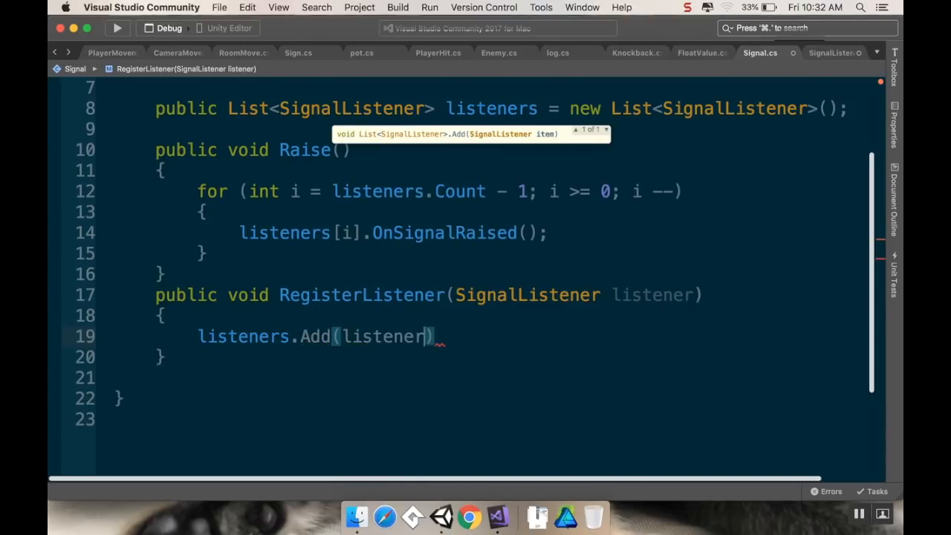
{"action": "type", "text": ";"}
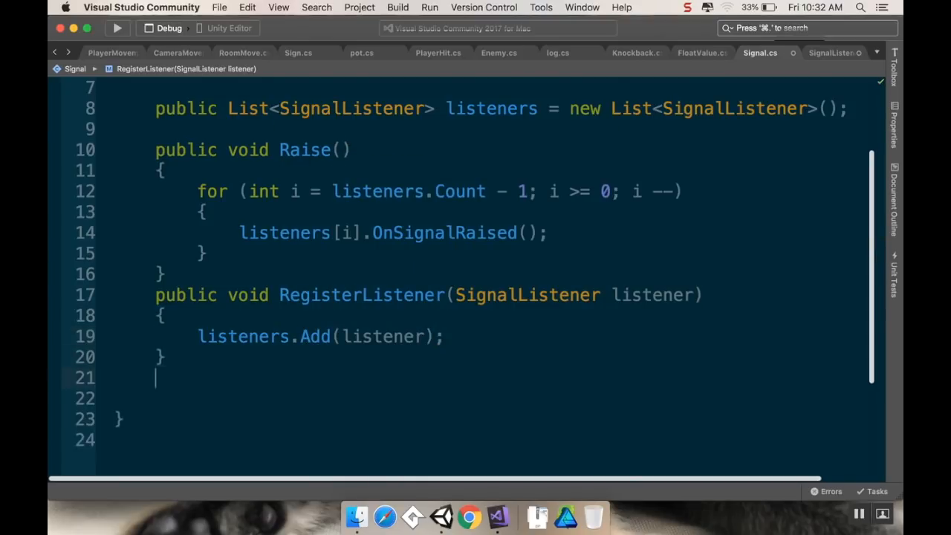
Write 'public void DeRegisterListener(SignalListener listener)' containing 'listeners.Remove(listener);'
{"action": "type", "text": "public void De"}
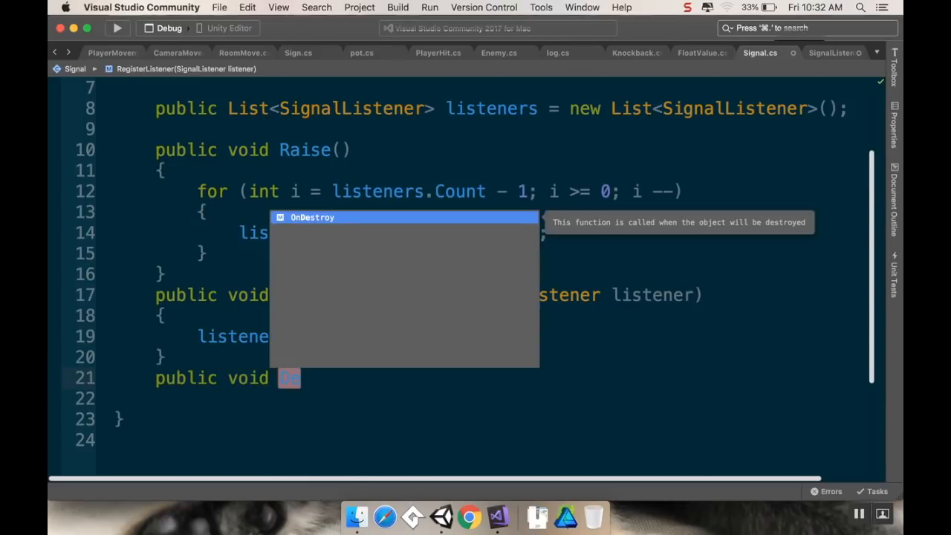
{"action": "type", "text": "Rgie"}
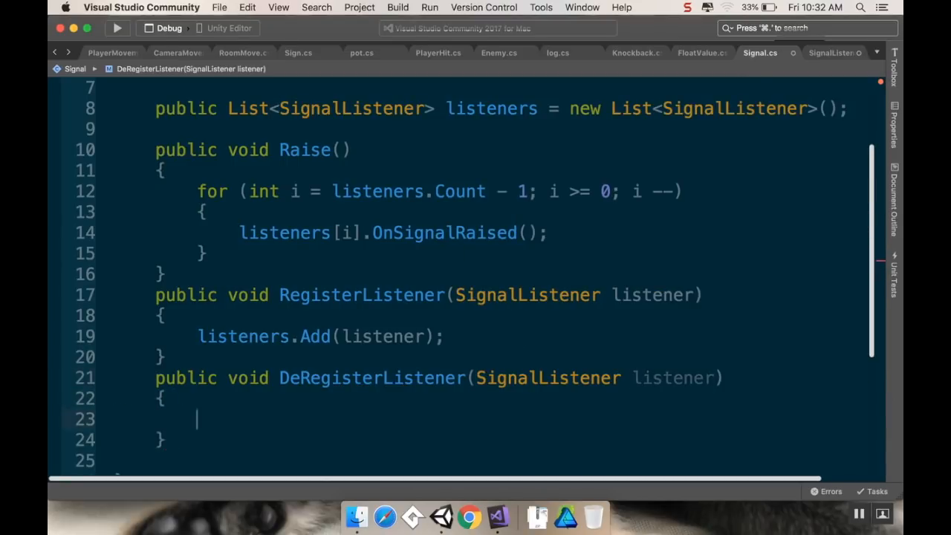
{"action": "type", "text": "listeners.Remove"}
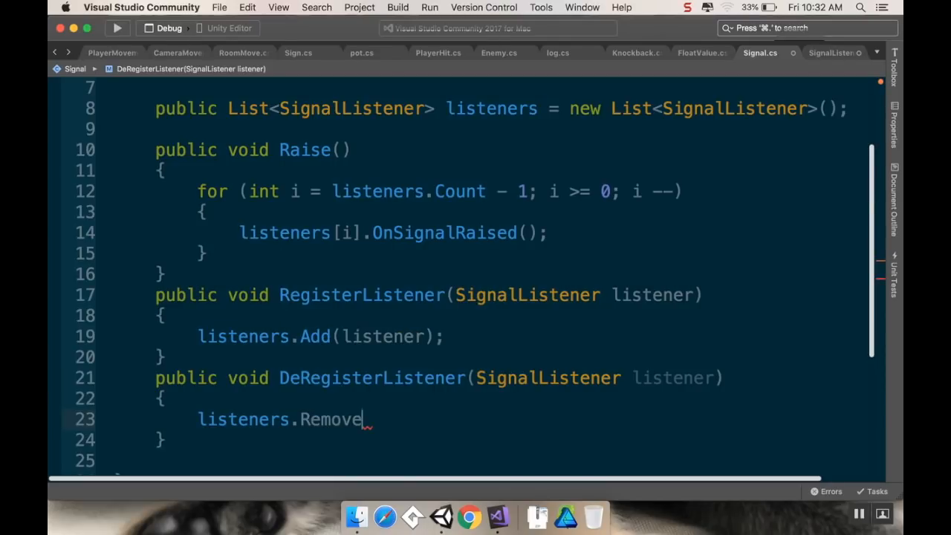
{"action": "type", "text": "(listener);"}
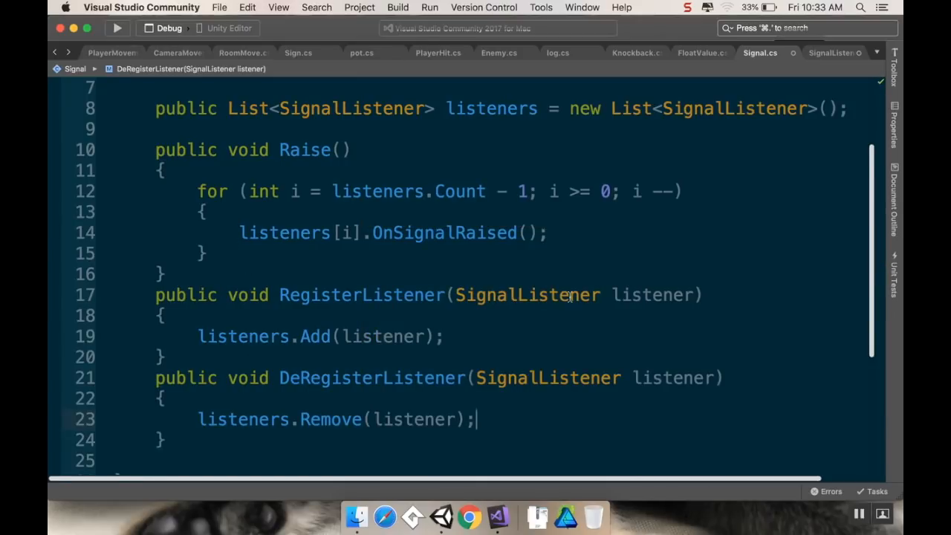
{"action": "left_click", "coordinate": [832, 53]}
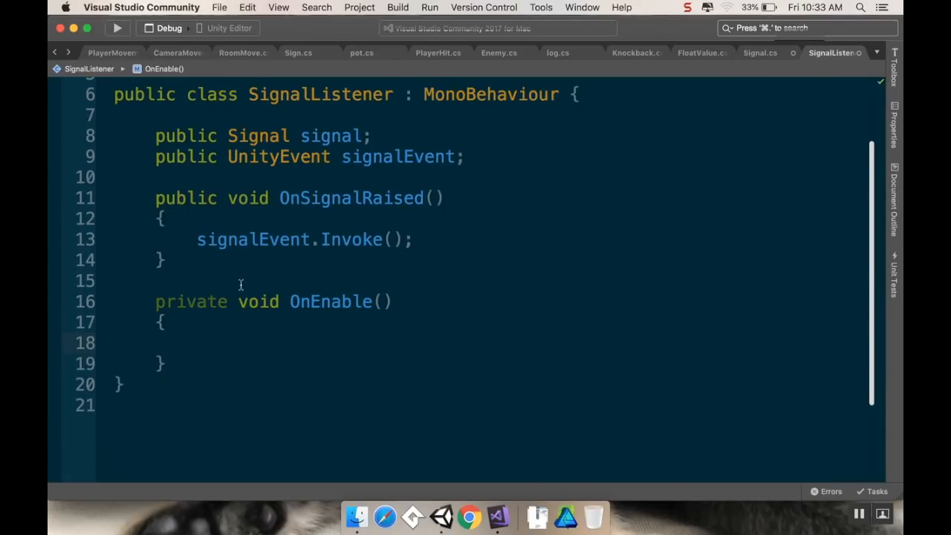
Inside OnEnable, write 'signal.RegisterListener(this);'
{"action": "type", "text": "sin"}
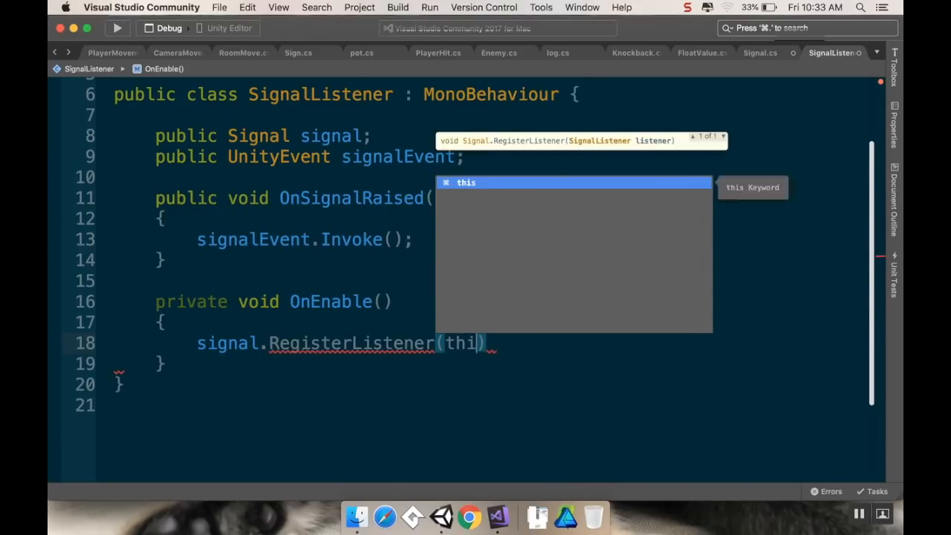
{"action": "type", "text": "s);"}
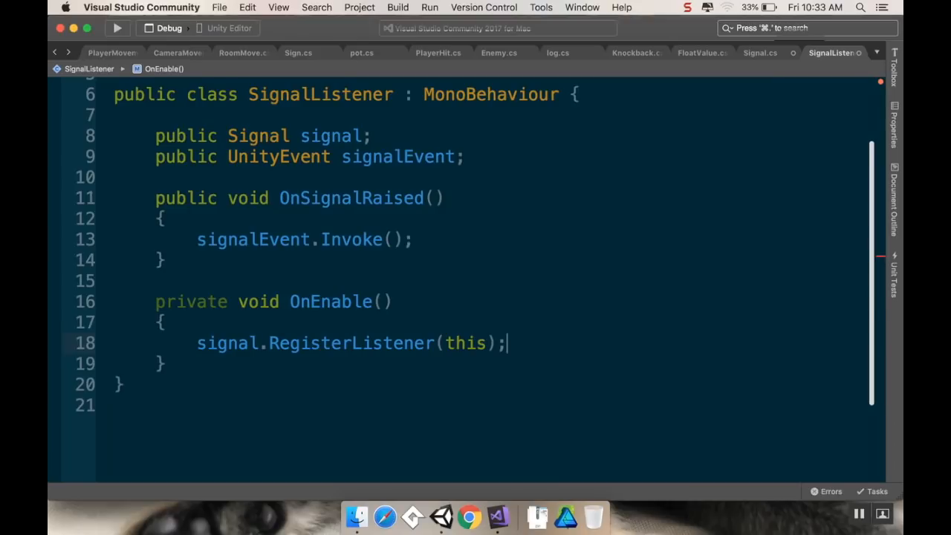
{"action": "type", "text": "private"}
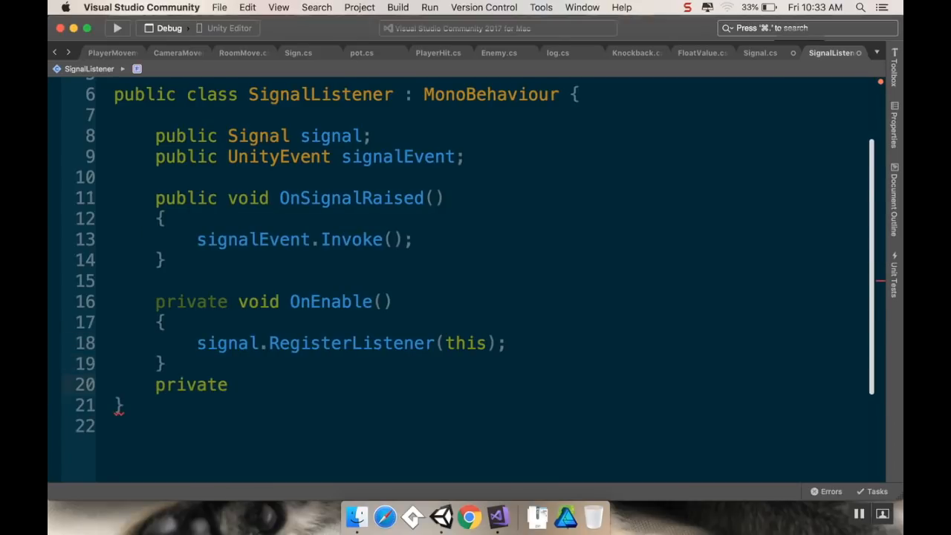
Write 'private void OnDisable()' calling 'signal.DeRegisterListener(this);' below OnEnable
{"action": "type", "text": "void OnDisable()"}
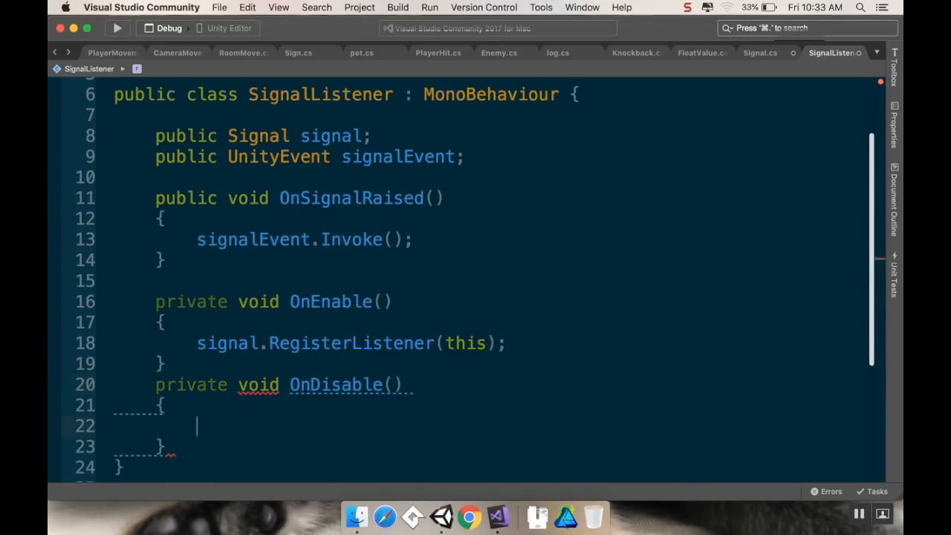
{"action": "type", "text": "s"}
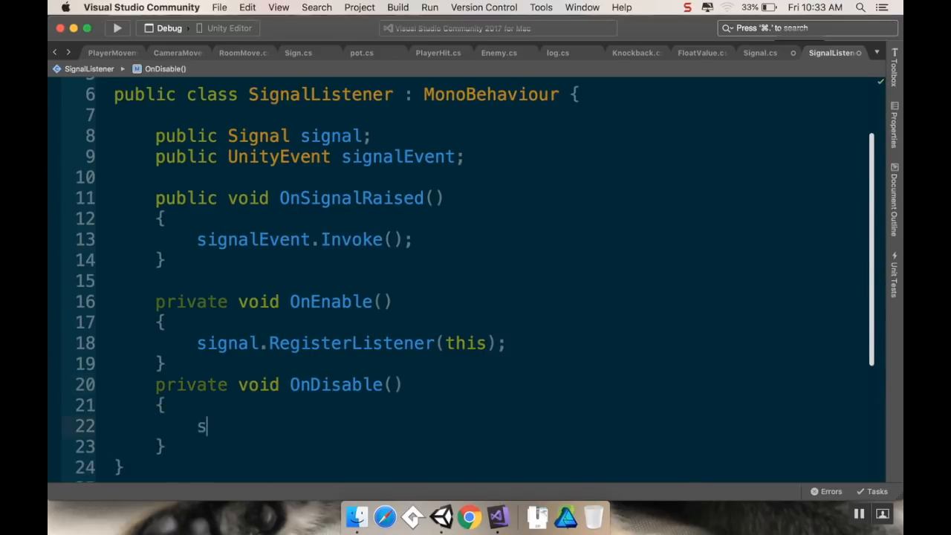
{"action": "type", "text": "sterListener"}
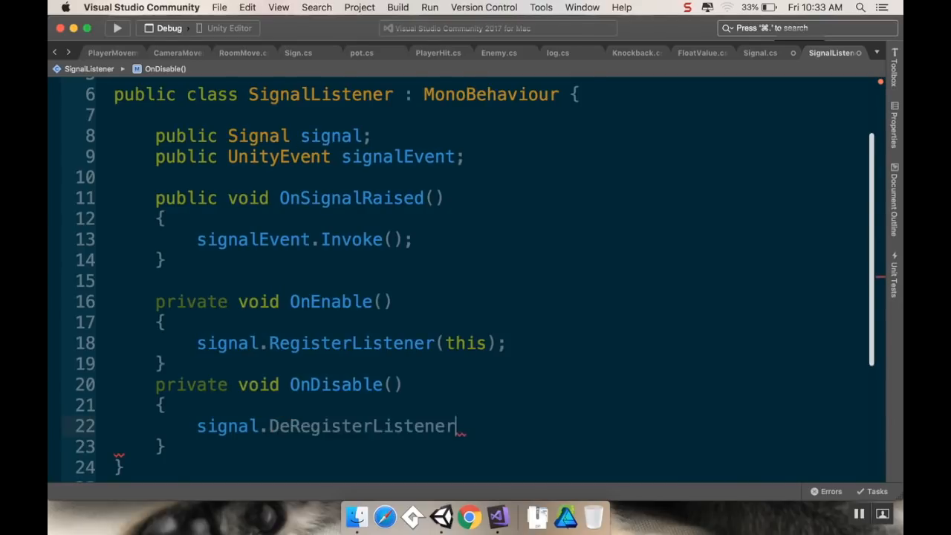
{"action": "type", "text": "(this);"}
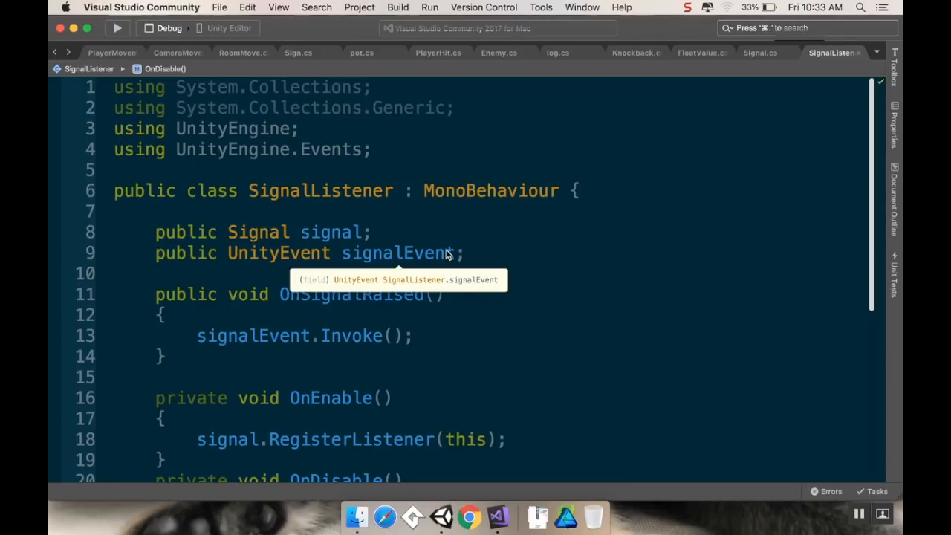
{"action": "mouse_move", "coordinate": [355, 232]}
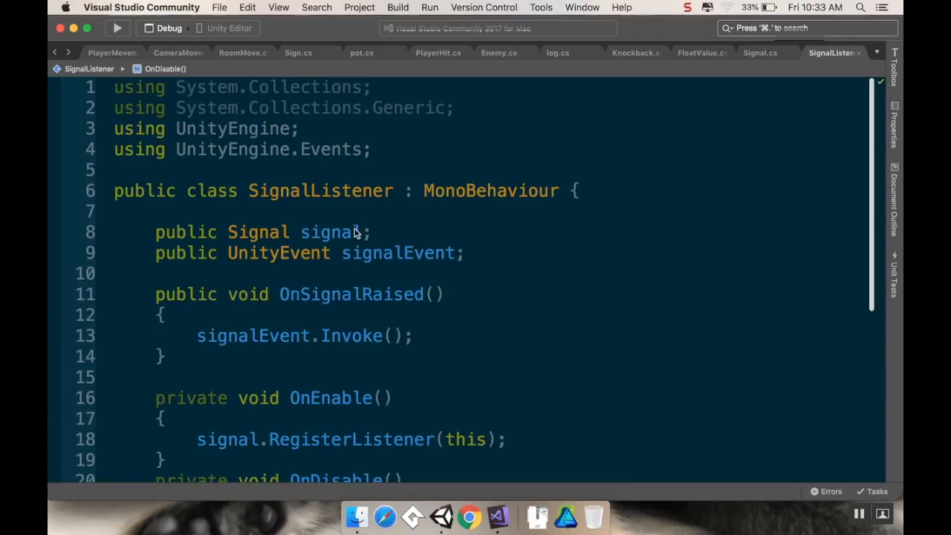
{"action": "mouse_move", "coordinate": [486, 258]}
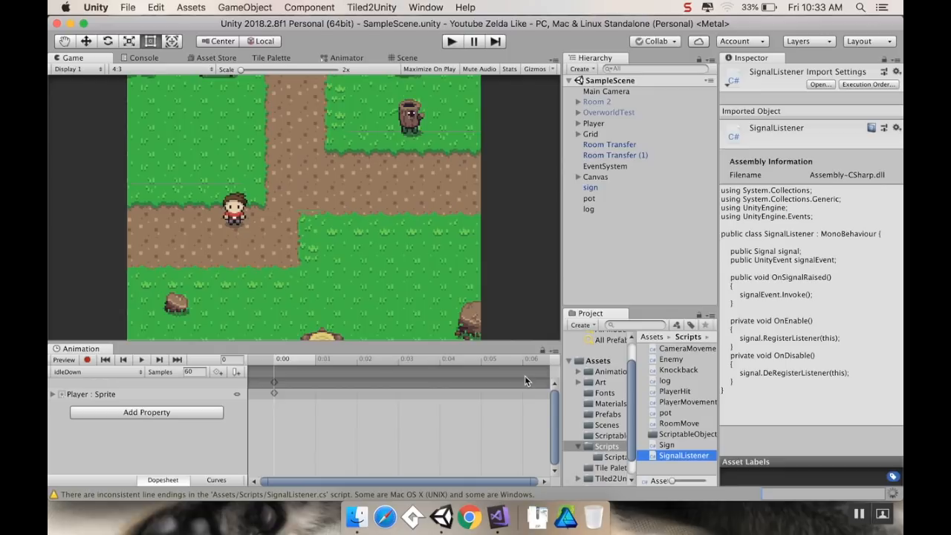
{"action": "mouse_move", "coordinate": [594, 201]}
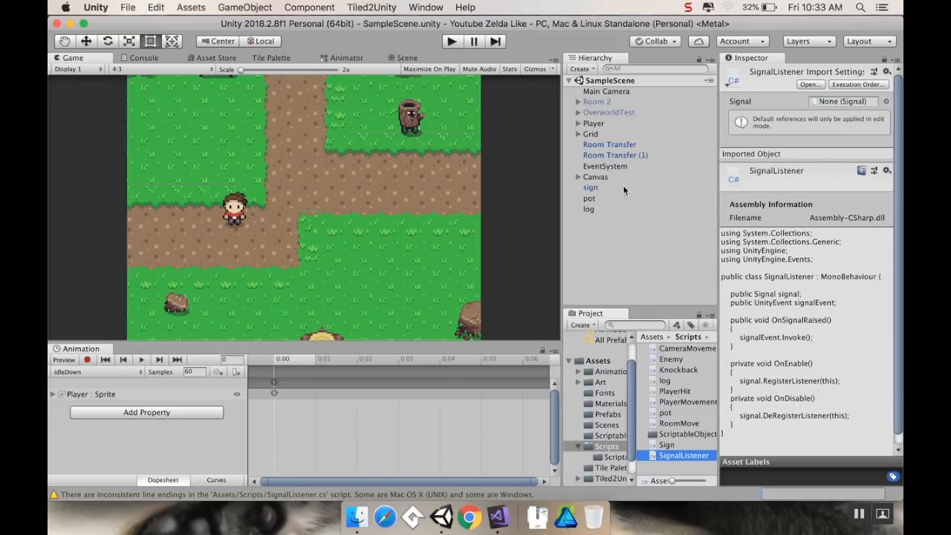
{"action": "mouse_move", "coordinate": [628, 208]}
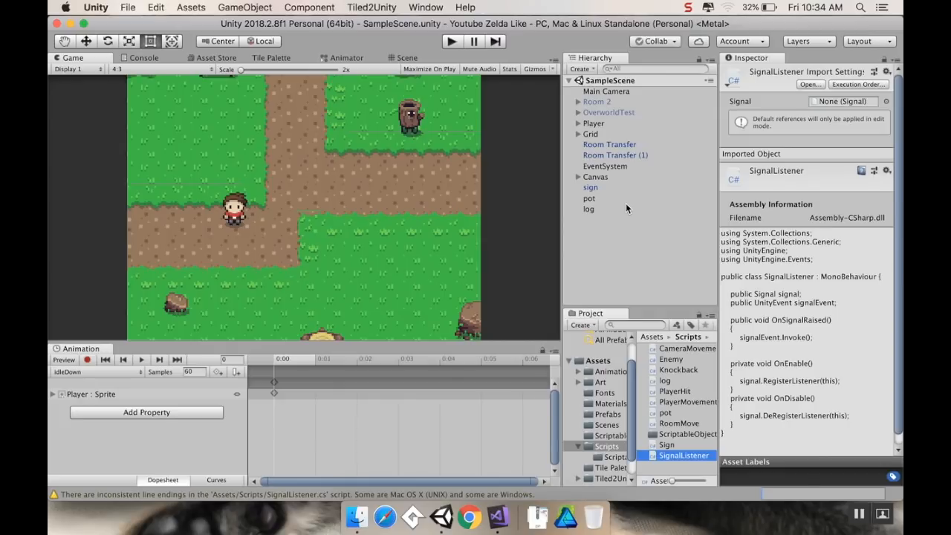
{"action": "mouse_move", "coordinate": [628, 181]}
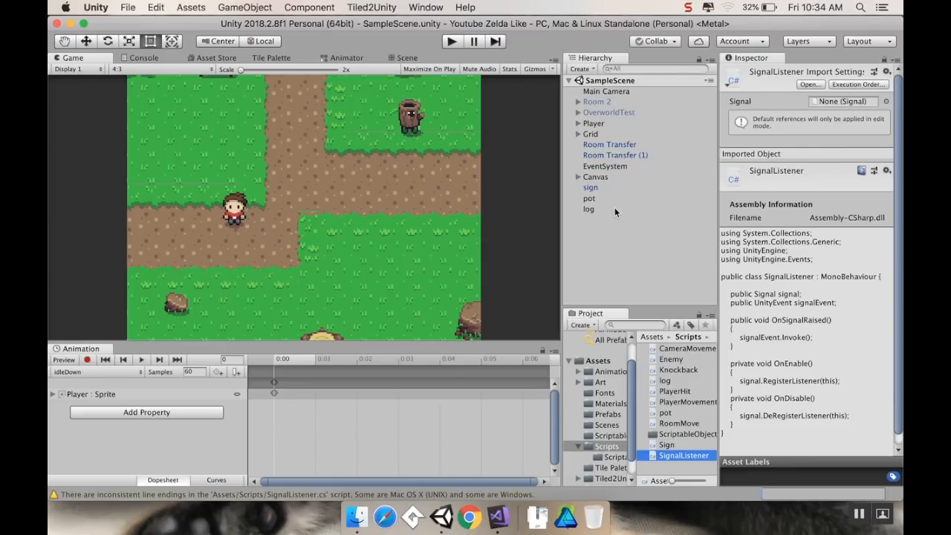
{"action": "mouse_move", "coordinate": [611, 197]}
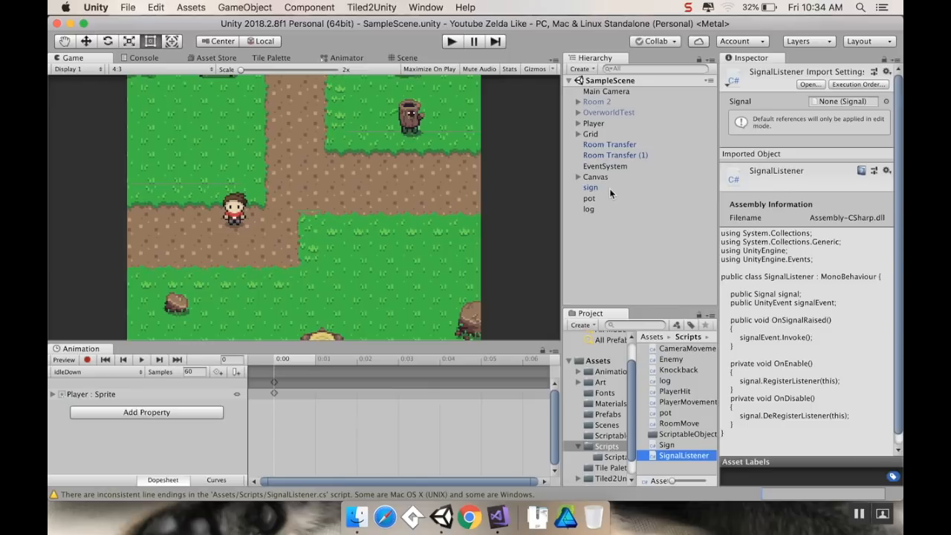
{"action": "mouse_move", "coordinate": [605, 442]}
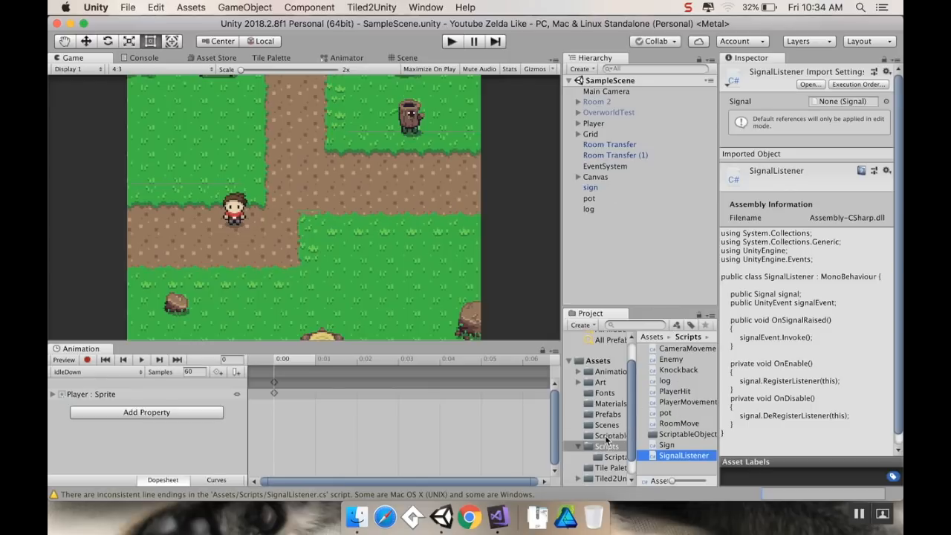
Create a Signal asset in the ScriptableObjects folder named HealthSignal
{"action": "left_click", "coordinate": [609, 435]}
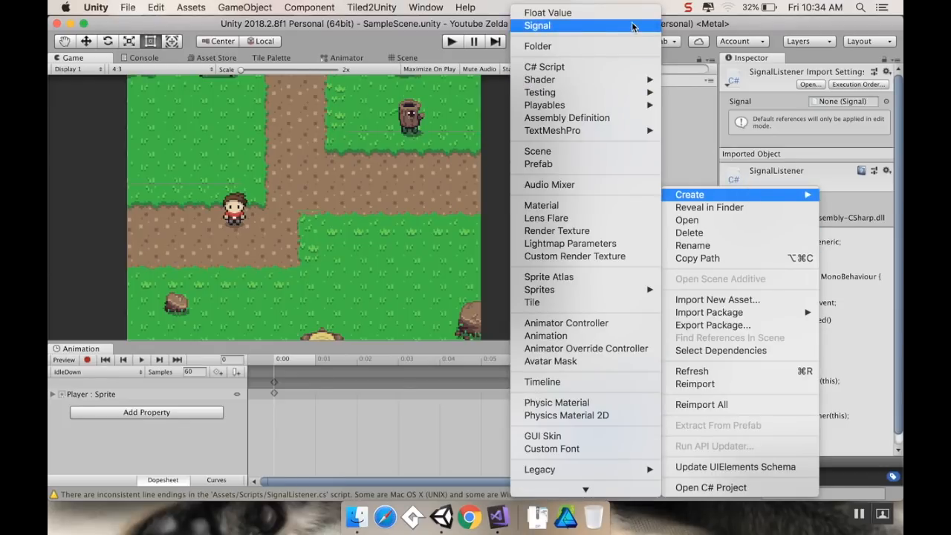
{"action": "left_click", "coordinate": [537, 25]}
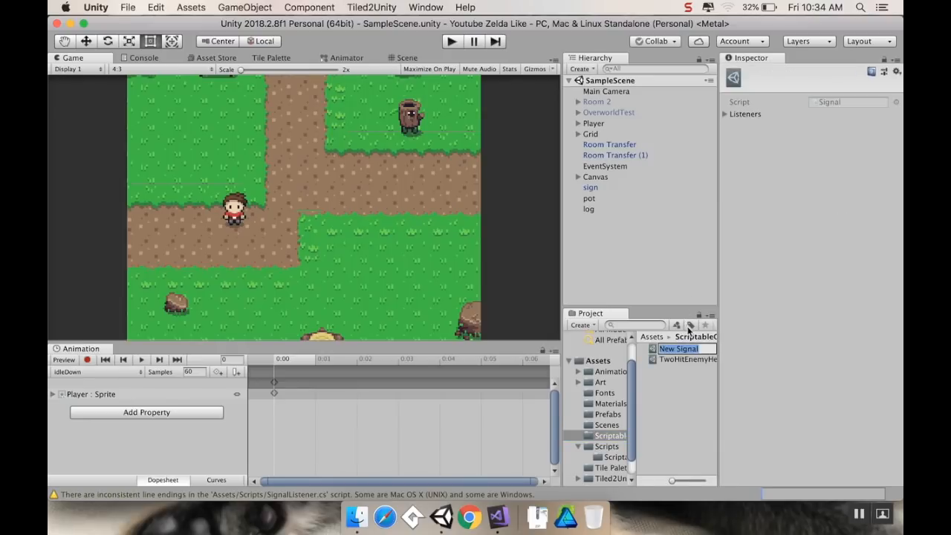
{"action": "type", "text": "HealthSi"}
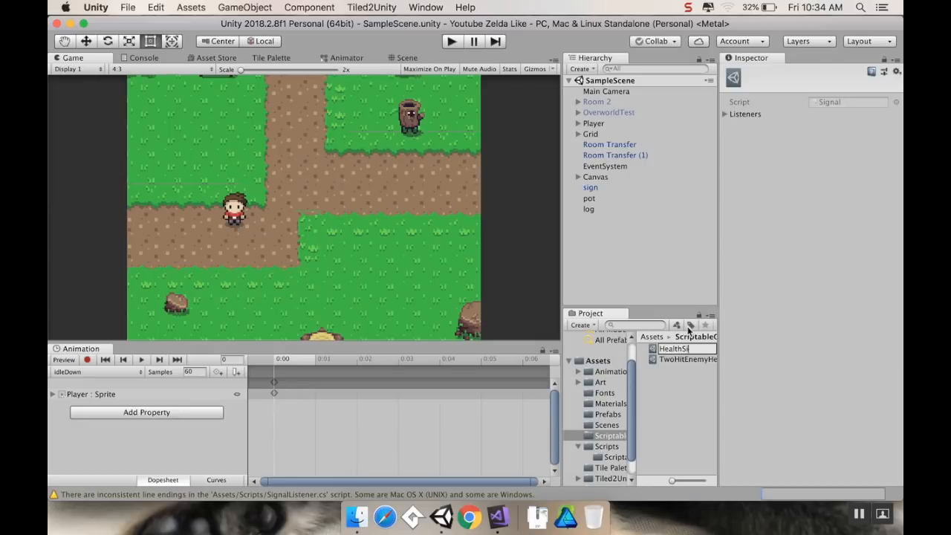
{"action": "left_click", "coordinate": [682, 347]}
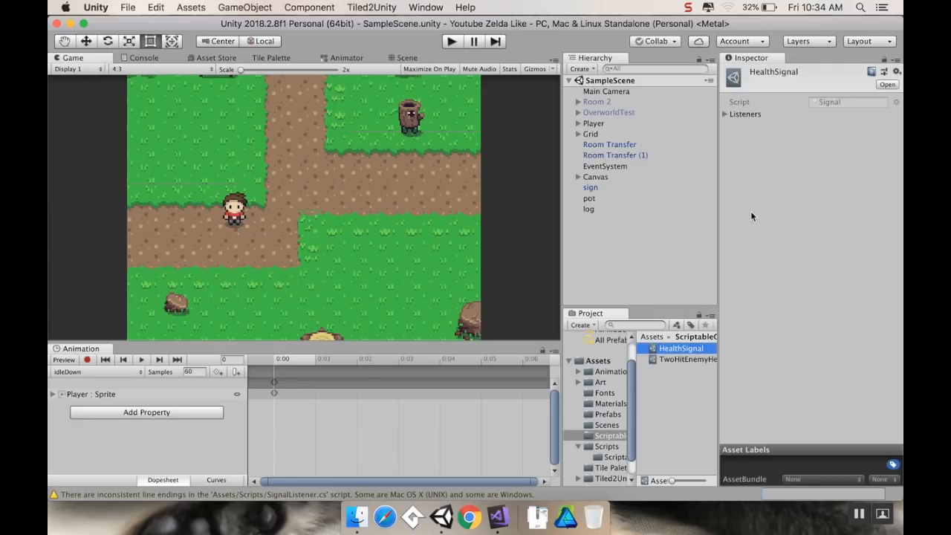
{"action": "mouse_move", "coordinate": [727, 121]}
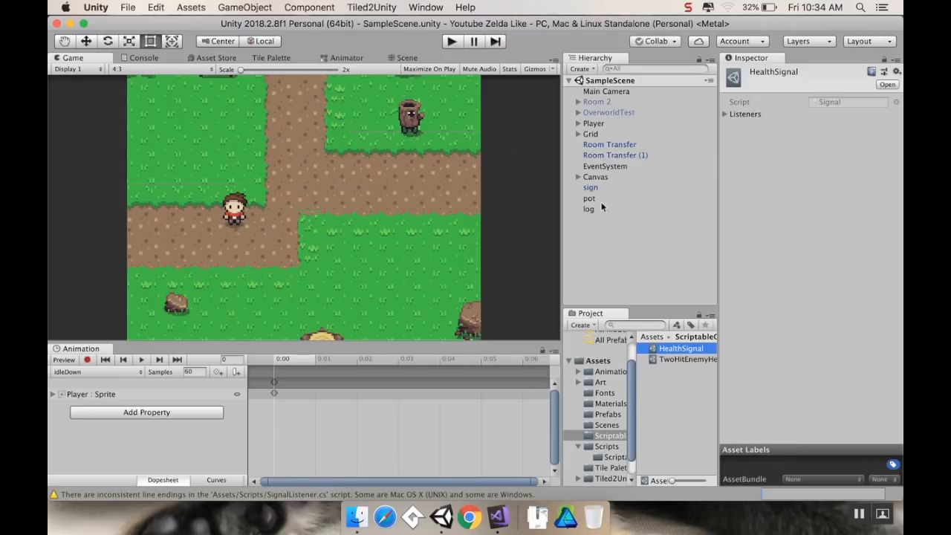
Add a UI Image as a child of Canvas and move it to the upper-left corner
{"action": "left_click", "coordinate": [595, 177]}
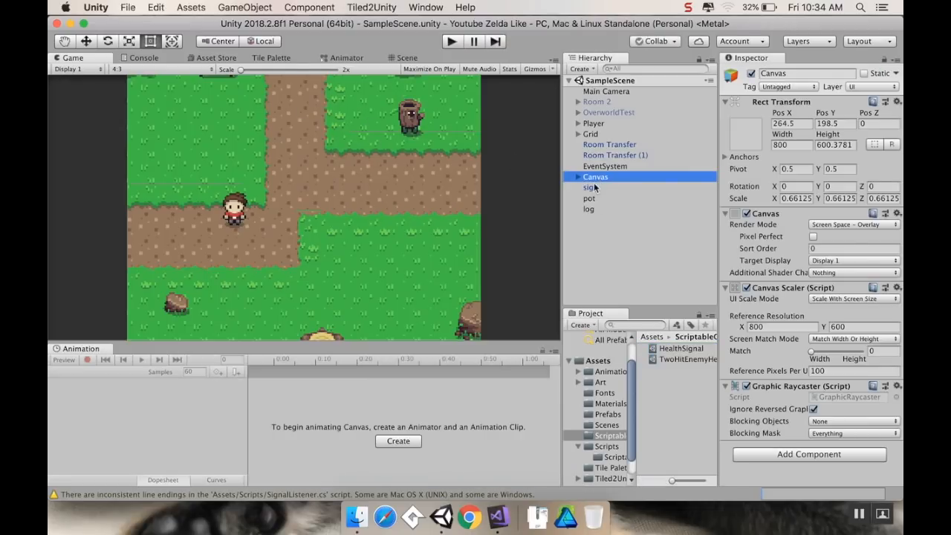
{"action": "right_click", "coordinate": [595, 177]}
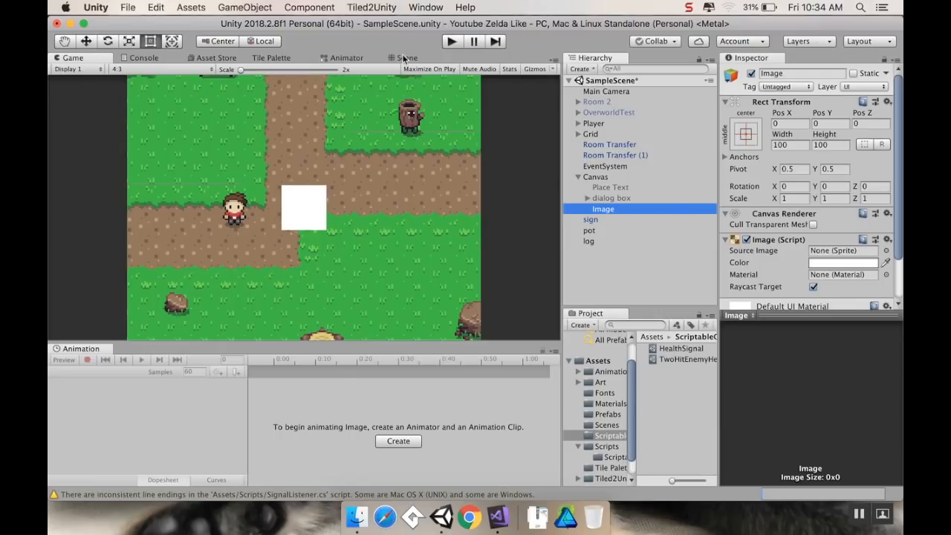
{"action": "left_click", "coordinate": [406, 58]}
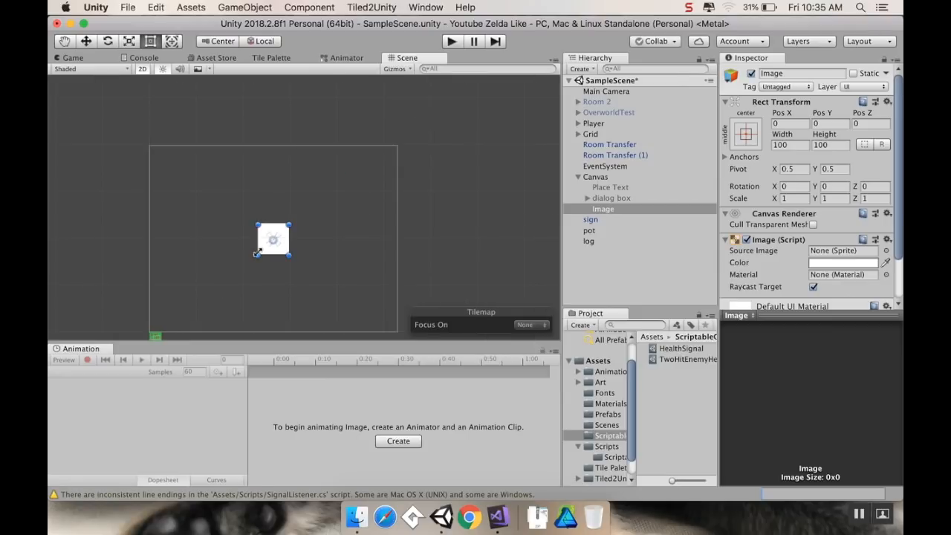
{"action": "left_click_drag", "start_coordinate": [274, 240], "coordinate": [171, 165]}
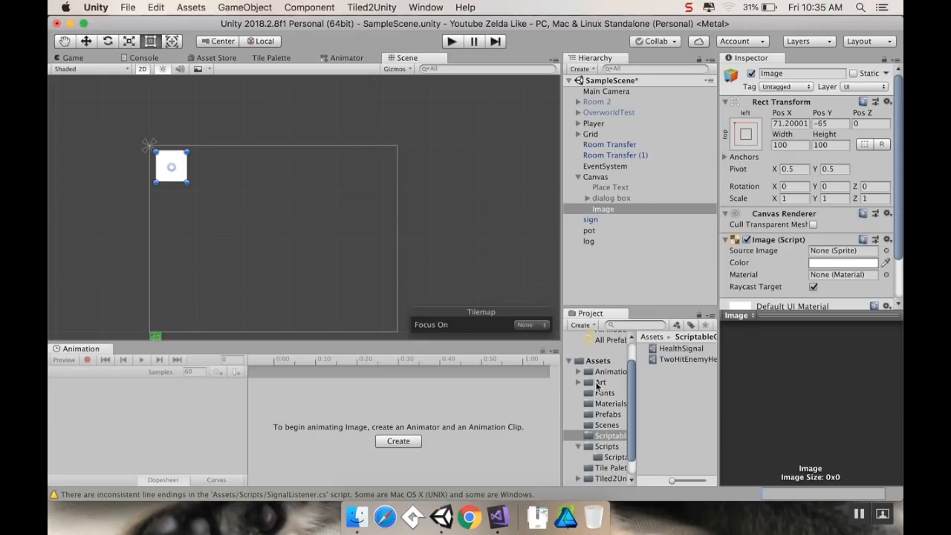
Expand the objects sprite sheet and assign objects_123 as the image's source image
{"action": "left_click", "coordinate": [601, 382]}
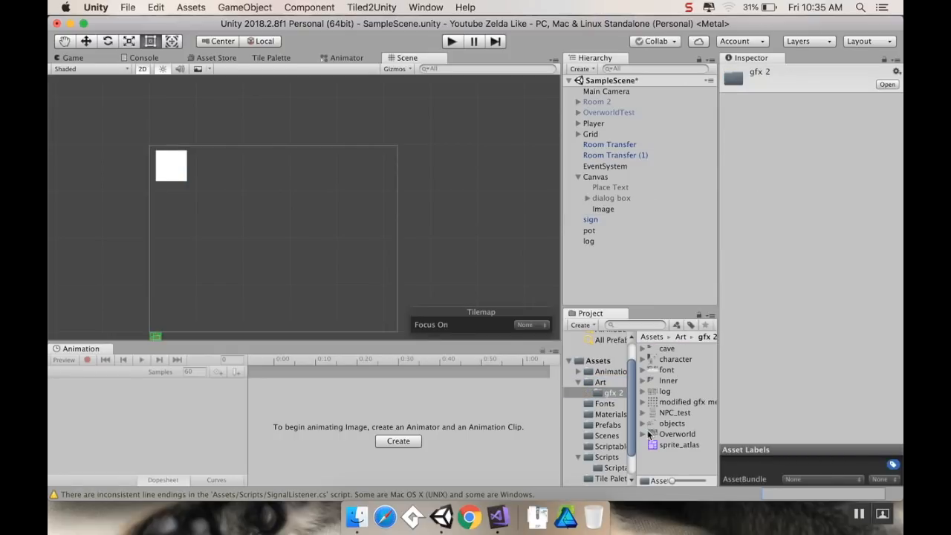
{"action": "left_click", "coordinate": [653, 423]}
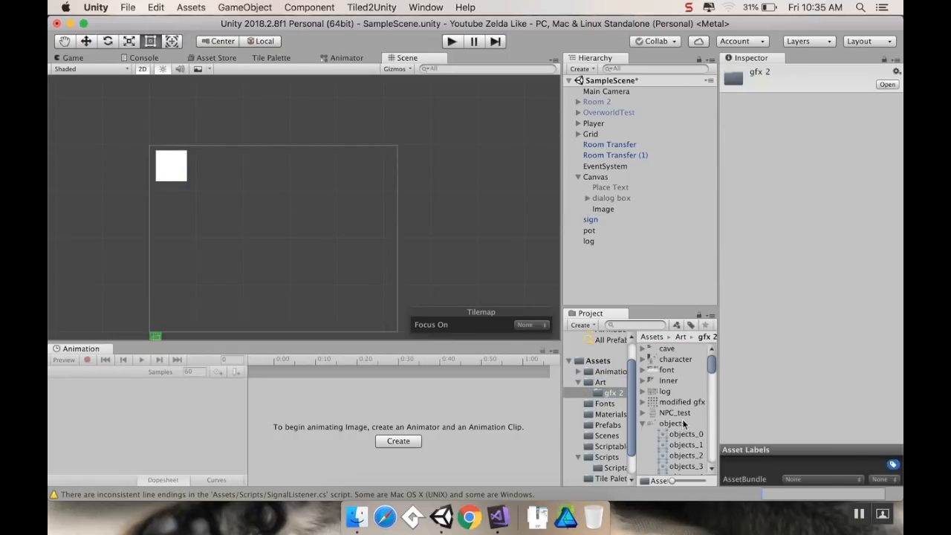
{"action": "left_click", "coordinate": [672, 423]}
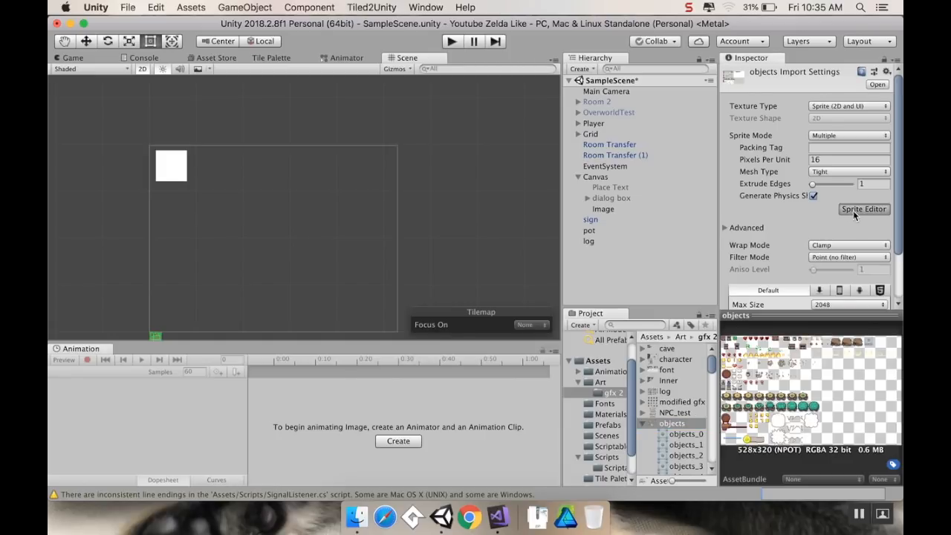
{"action": "left_click", "coordinate": [864, 209]}
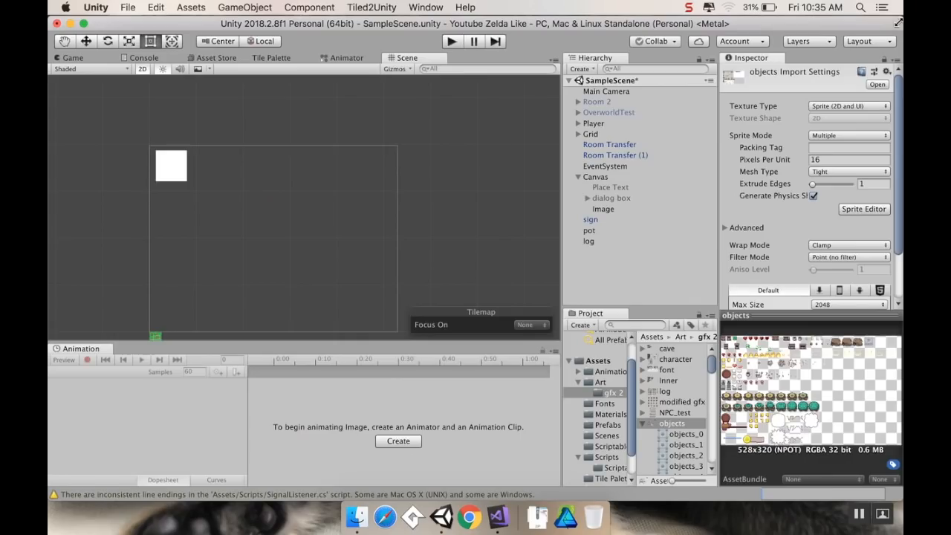
{"action": "scroll", "scroll_direction": "down", "scroll_amount": 3}
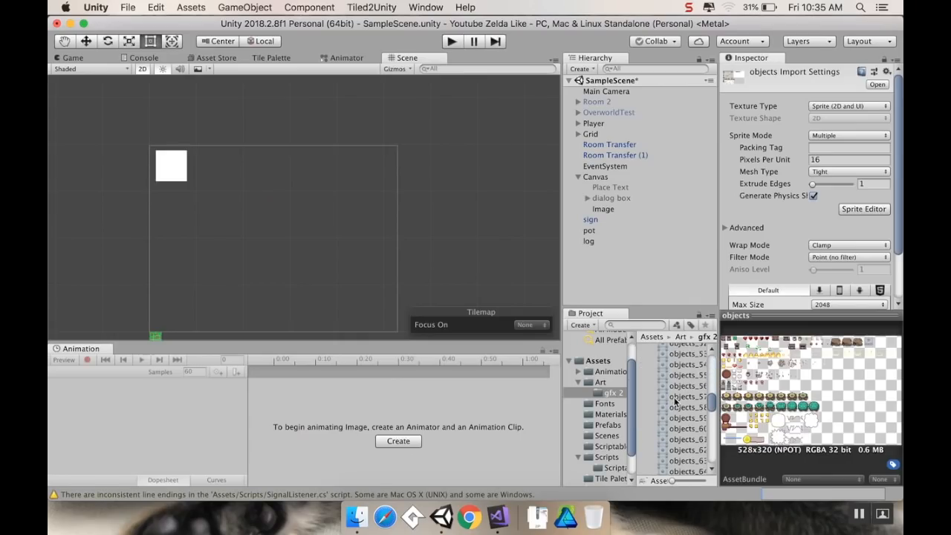
{"action": "scroll", "scroll_direction": "down", "scroll_amount": 3}
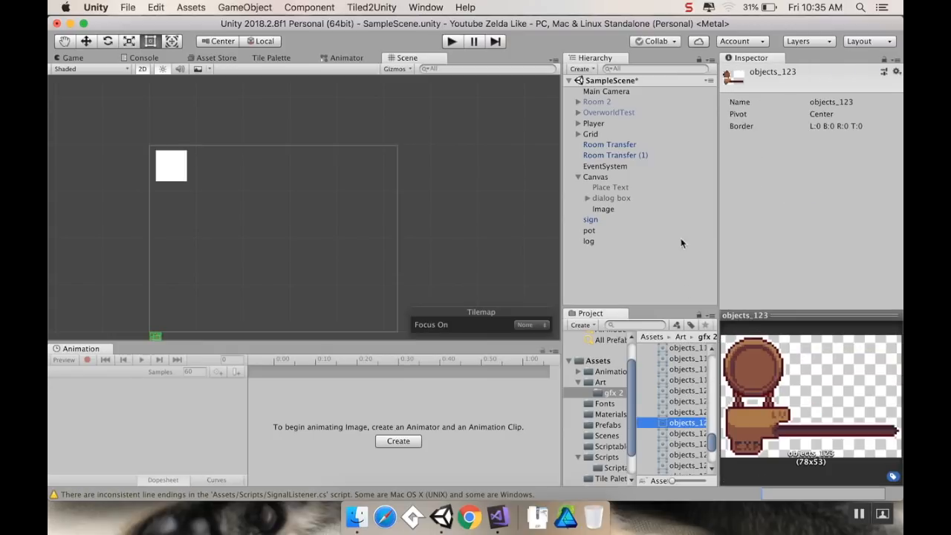
{"action": "left_click", "coordinate": [603, 209]}
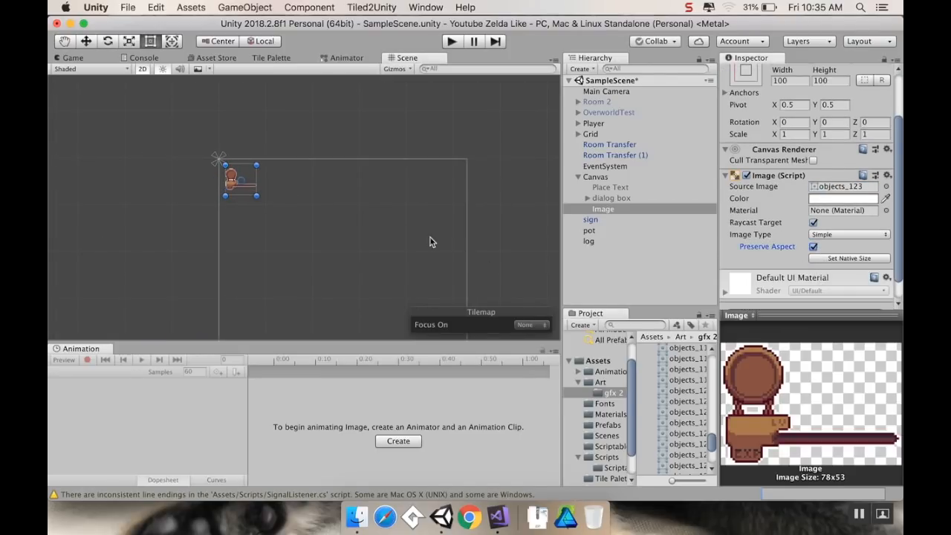
Rename the image HealthHolder and enlarge it, previewing the result in the Game view
{"action": "left_click", "coordinate": [603, 209]}
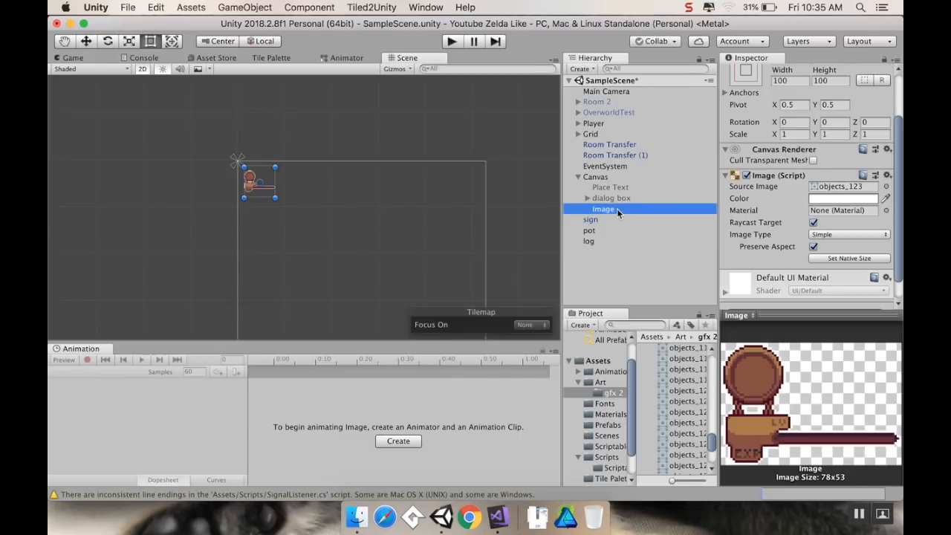
{"action": "double_click", "coordinate": [602, 209]}
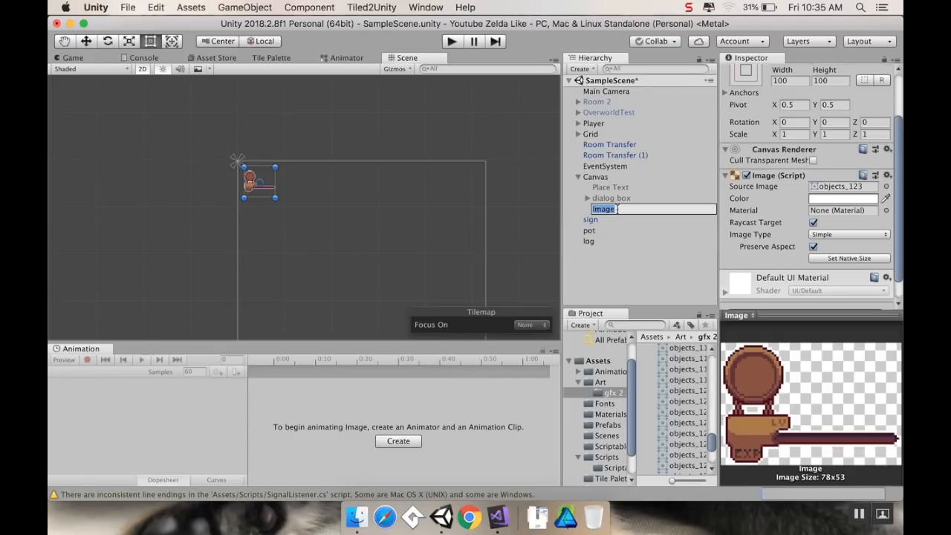
{"action": "type", "text": "HealthHolder"}
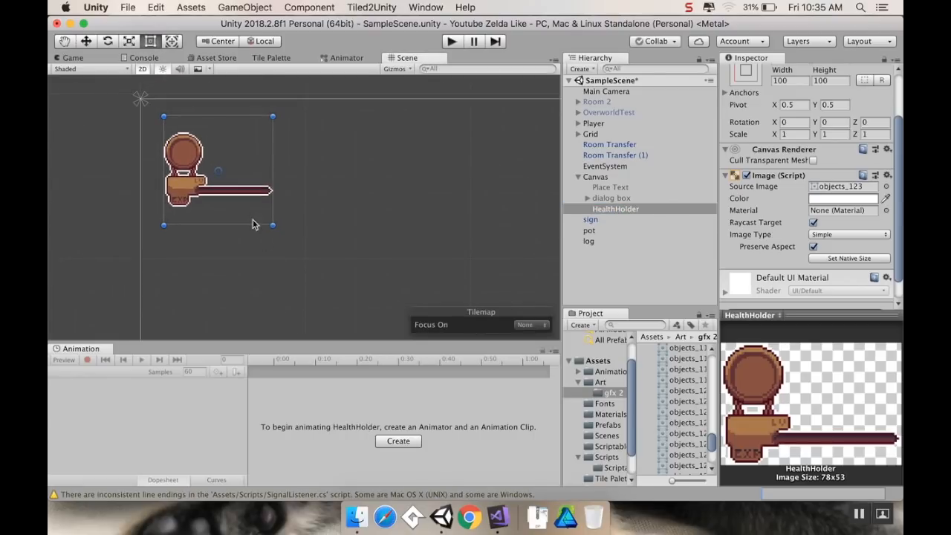
{"action": "left_click_drag", "start_coordinate": [272, 224], "coordinate": [329, 224]}
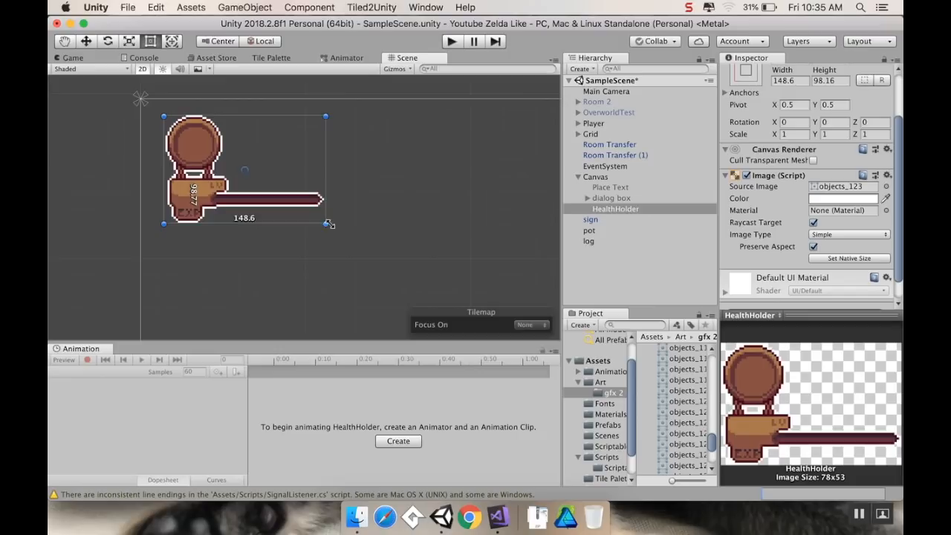
{"action": "left_click_drag", "start_coordinate": [326, 224], "coordinate": [339, 229]}
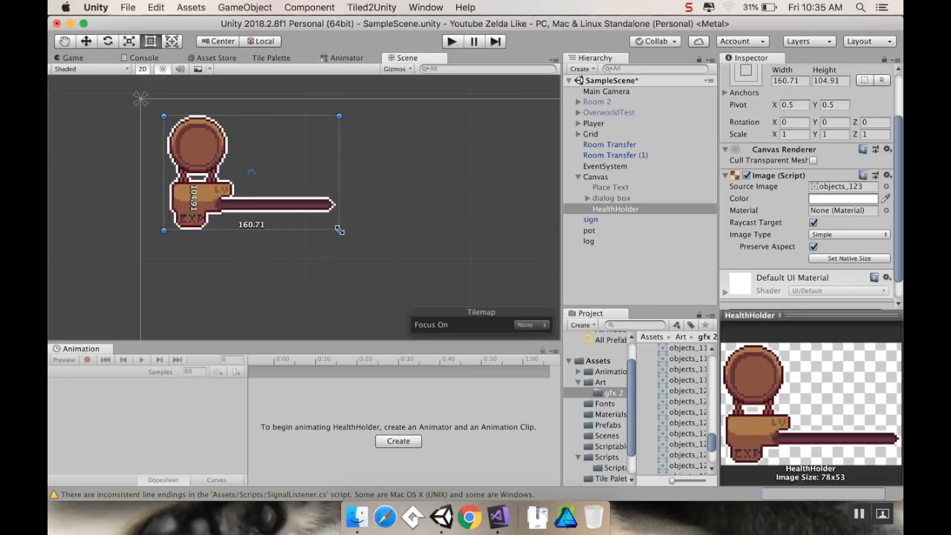
{"action": "left_click", "coordinate": [73, 58]}
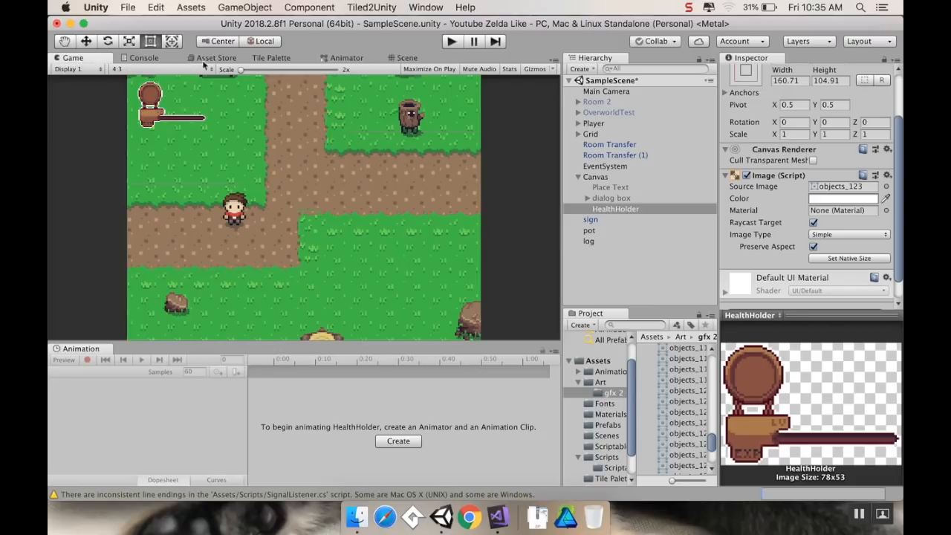
{"action": "left_click", "coordinate": [407, 58]}
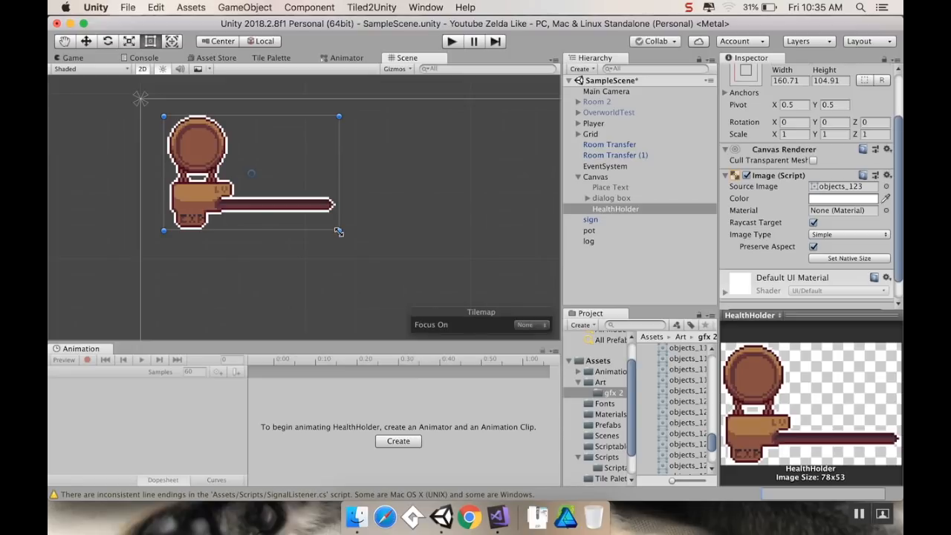
Resize HealthHolder to 256 by 192 and check it in the Game view
{"action": "left_click_drag", "start_coordinate": [339, 231], "coordinate": [453, 303]}
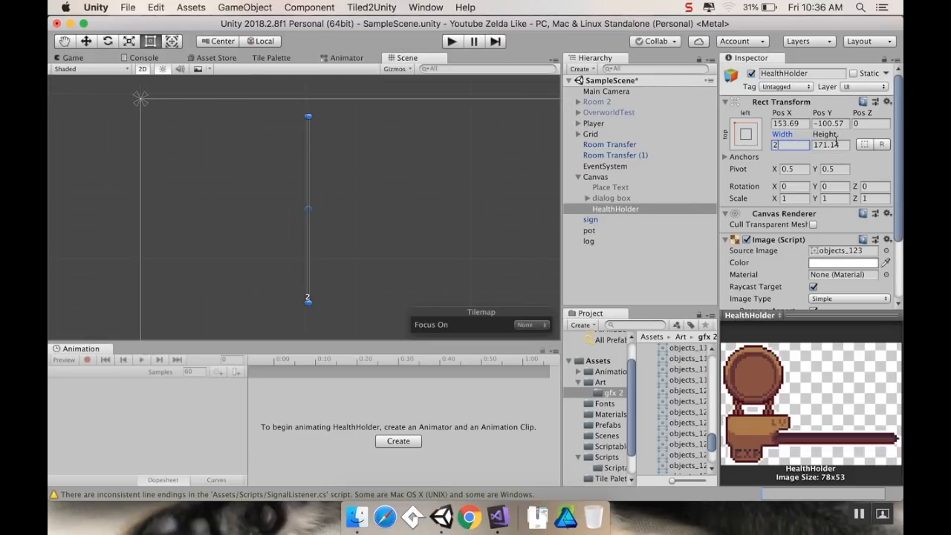
{"action": "type", "text": "256"}
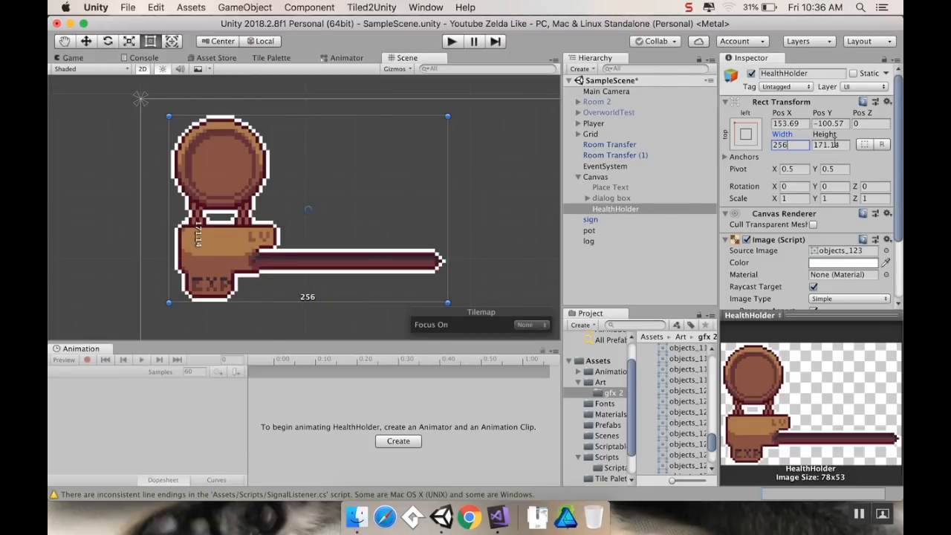
{"action": "type", "text": "192"}
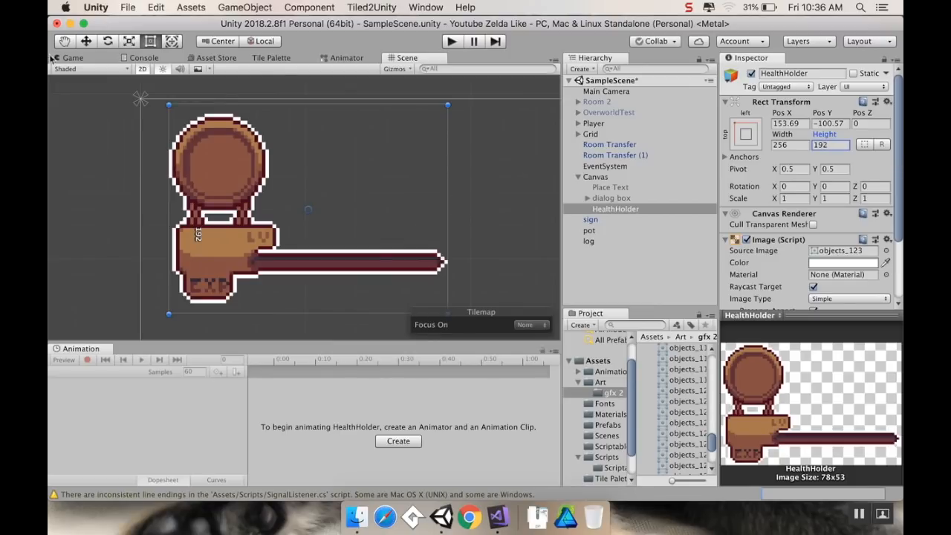
{"action": "left_click", "coordinate": [72, 58]}
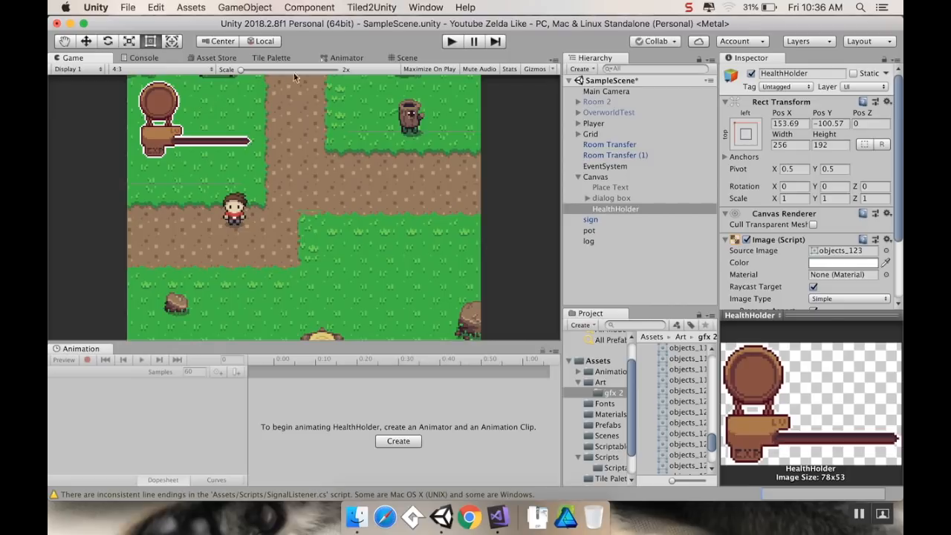
{"action": "left_click", "coordinate": [406, 58]}
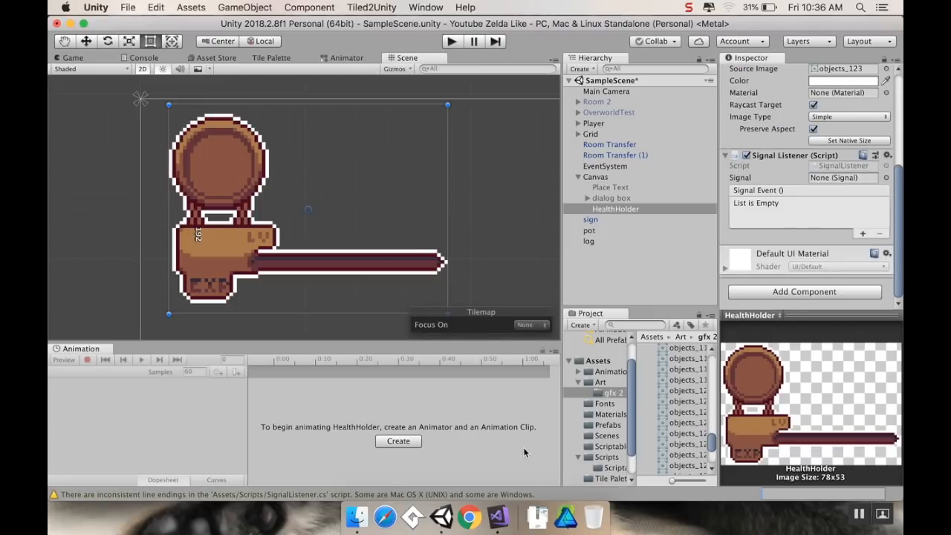
Set the Signal Listener's signal to HealthSignal and add one event entry, trying GameObject.SetActive
{"action": "left_click", "coordinate": [601, 382]}
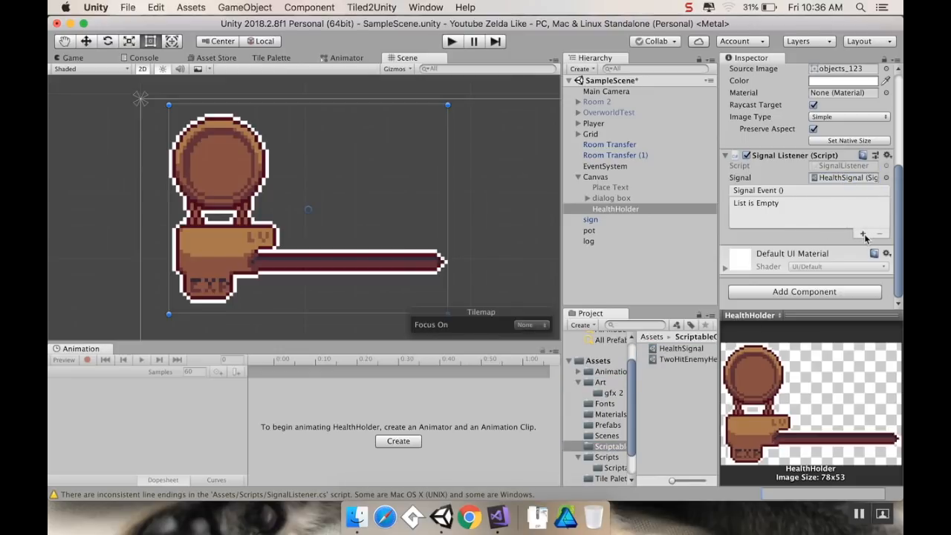
{"action": "left_click", "coordinate": [863, 233]}
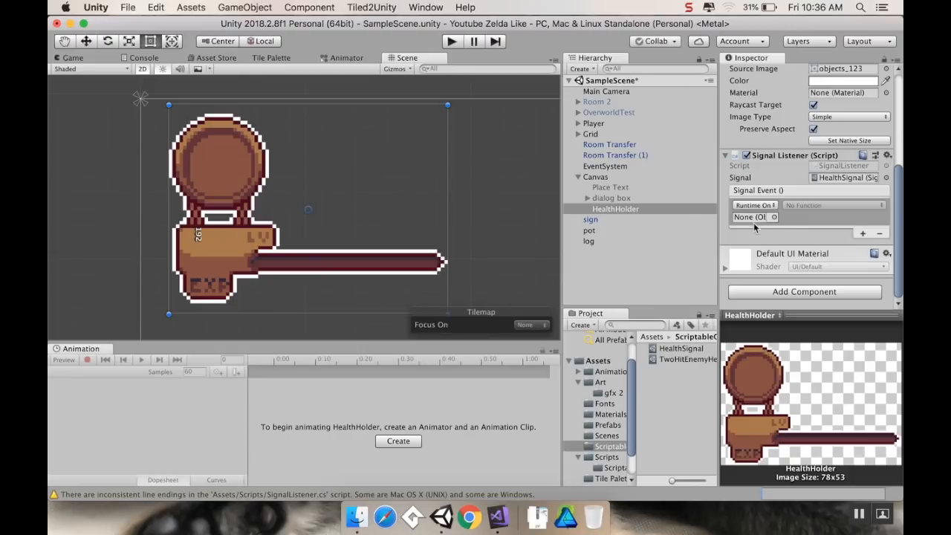
{"action": "mouse_move", "coordinate": [773, 218]}
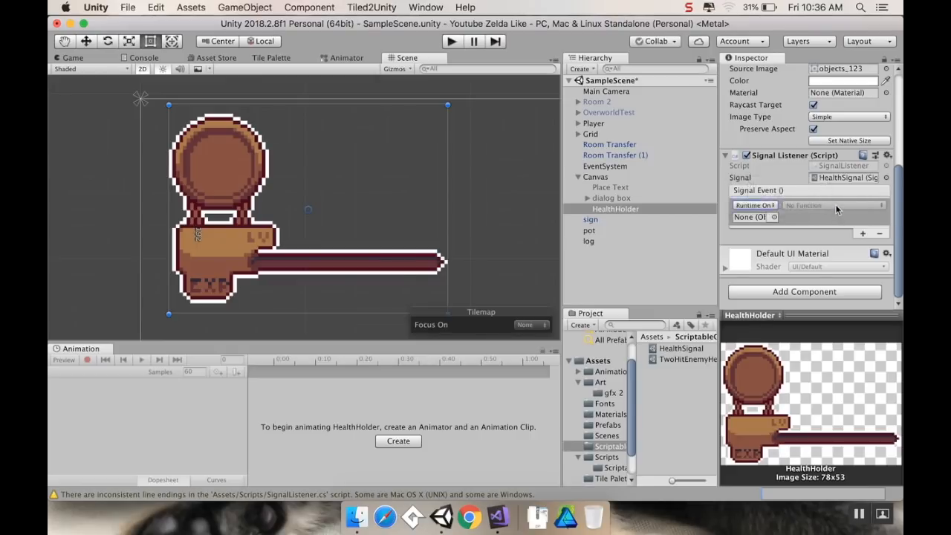
{"action": "left_click", "coordinate": [753, 204]}
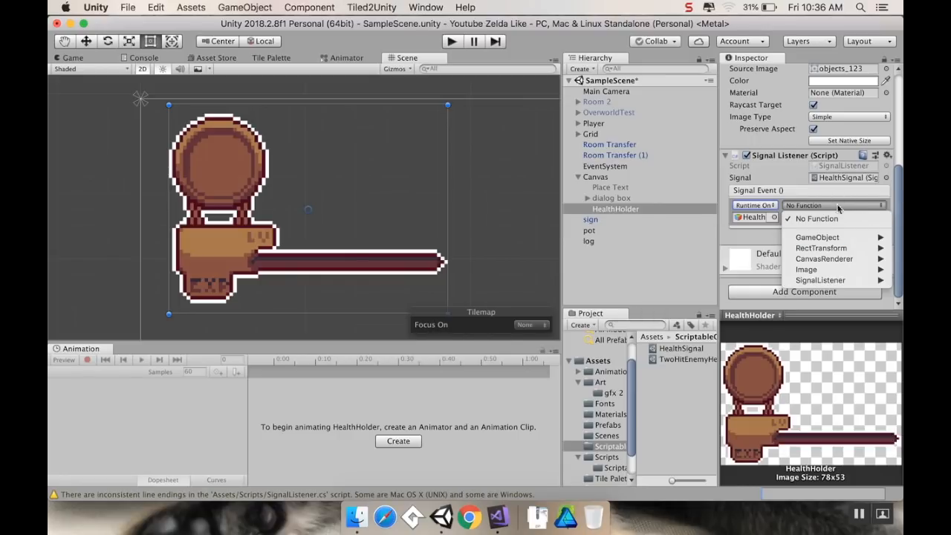
{"action": "left_click", "coordinate": [836, 237]}
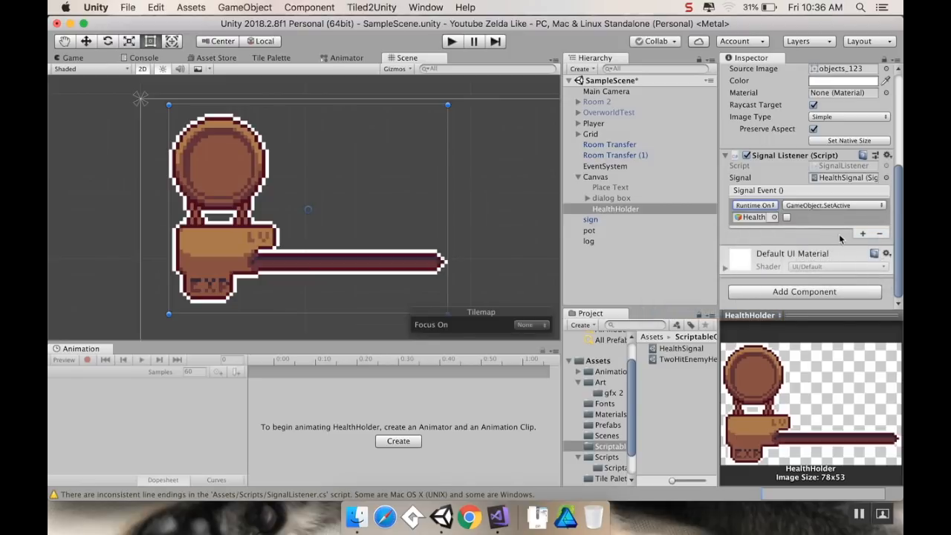
{"action": "left_click", "coordinate": [786, 217]}
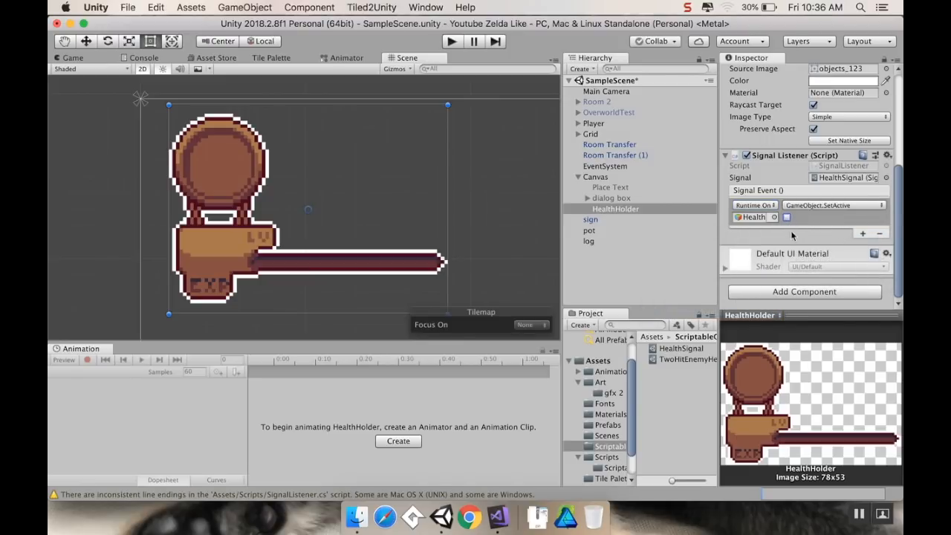
{"action": "left_click", "coordinate": [786, 217]}
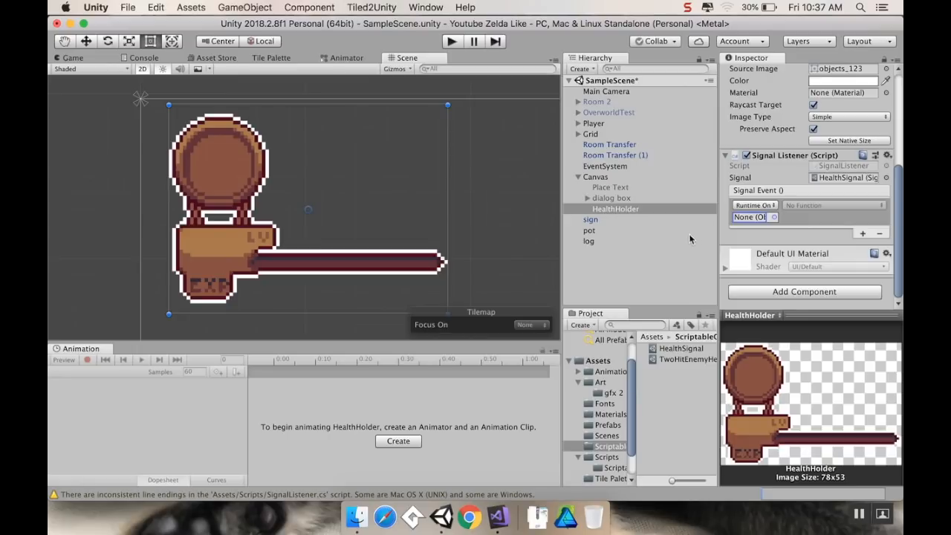
{"action": "mouse_move", "coordinate": [125, 78]}
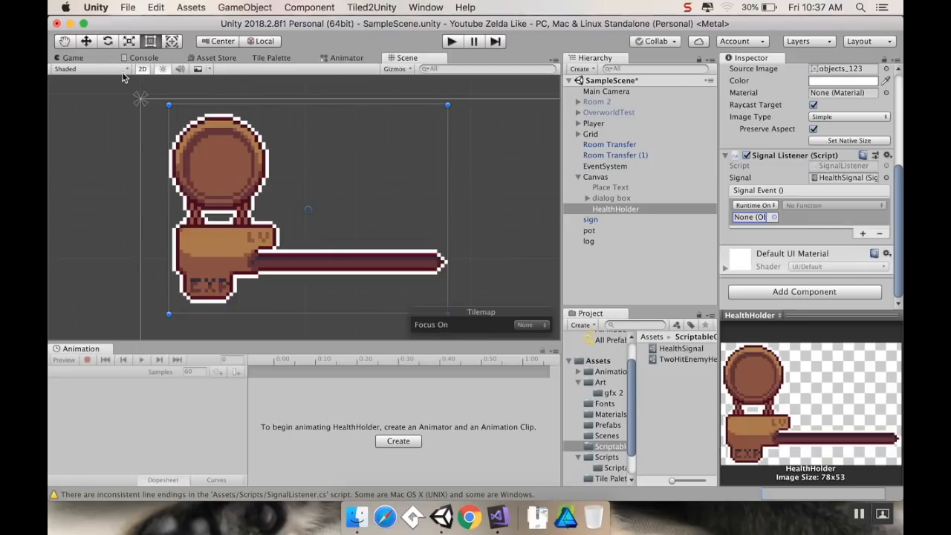